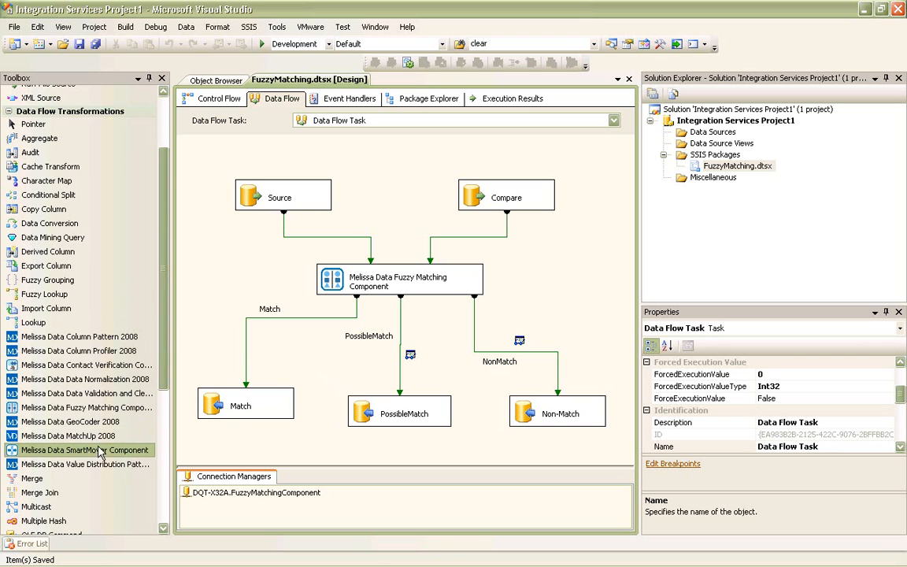
pyautogui.moveTo(87, 406)
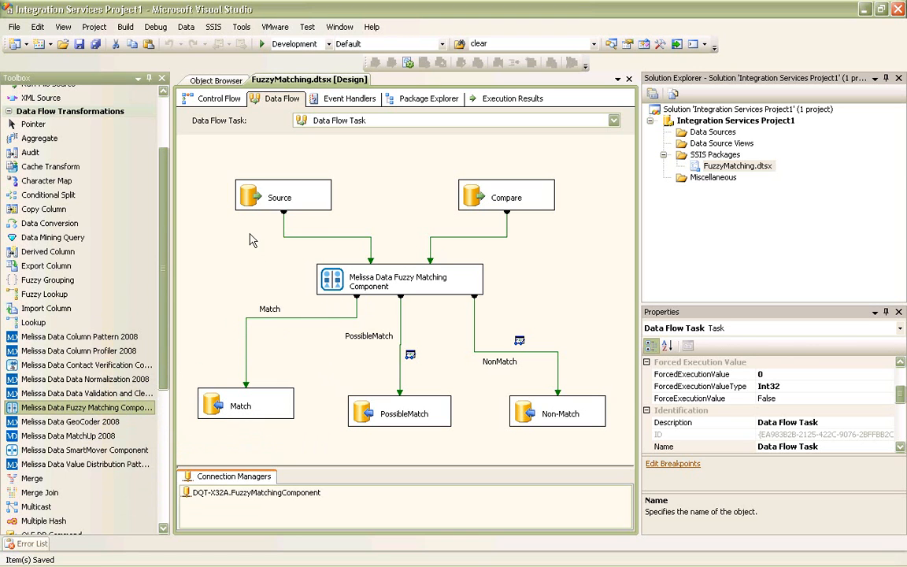
pyautogui.moveTo(402, 214)
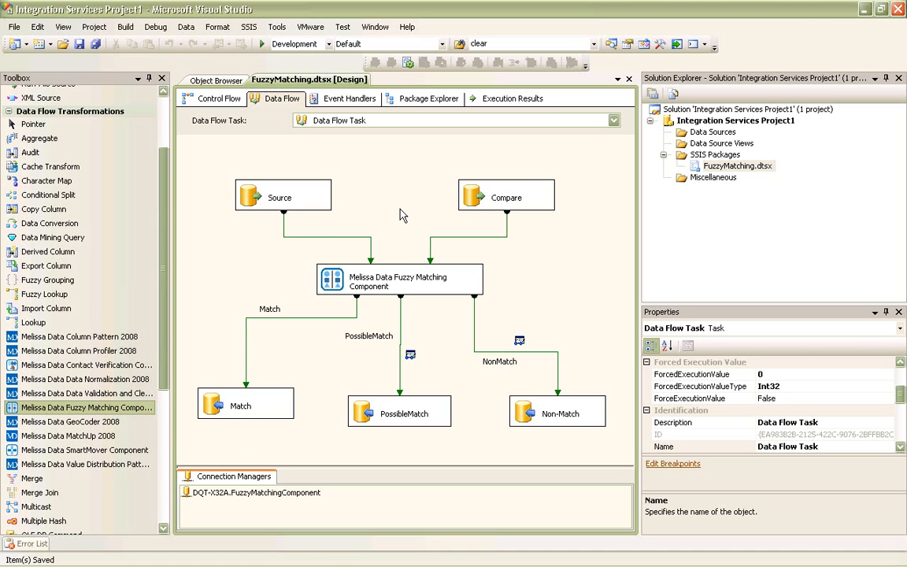
pyautogui.moveTo(399, 216)
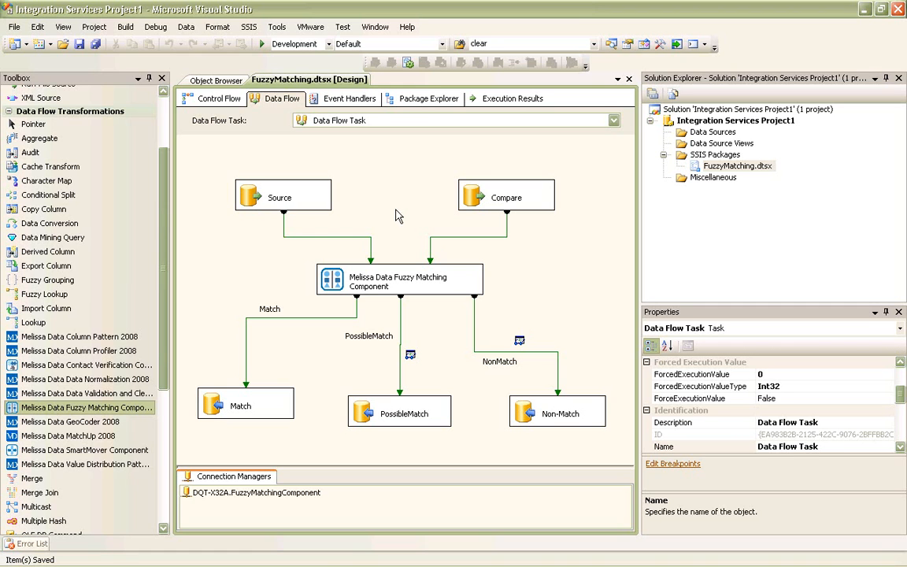
pyautogui.moveTo(261, 235)
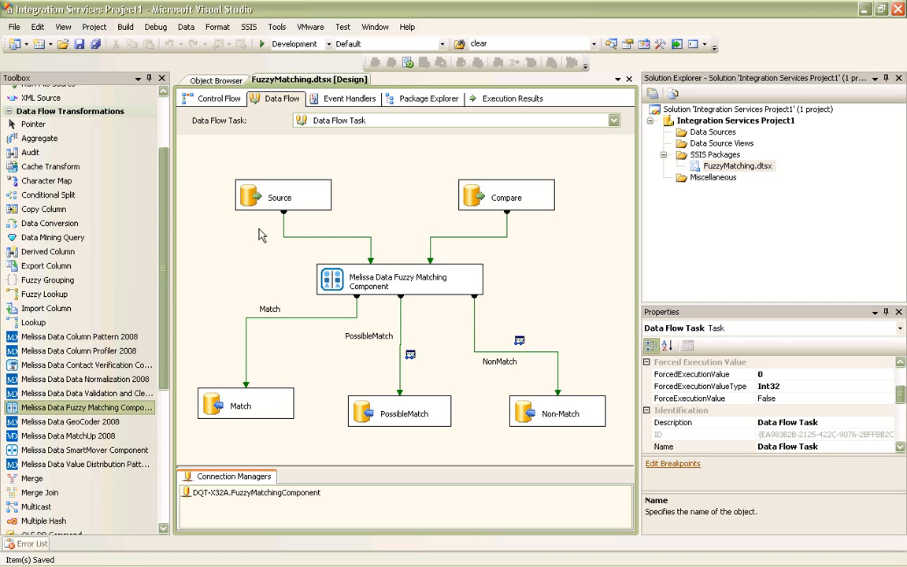
pyautogui.moveTo(265, 262)
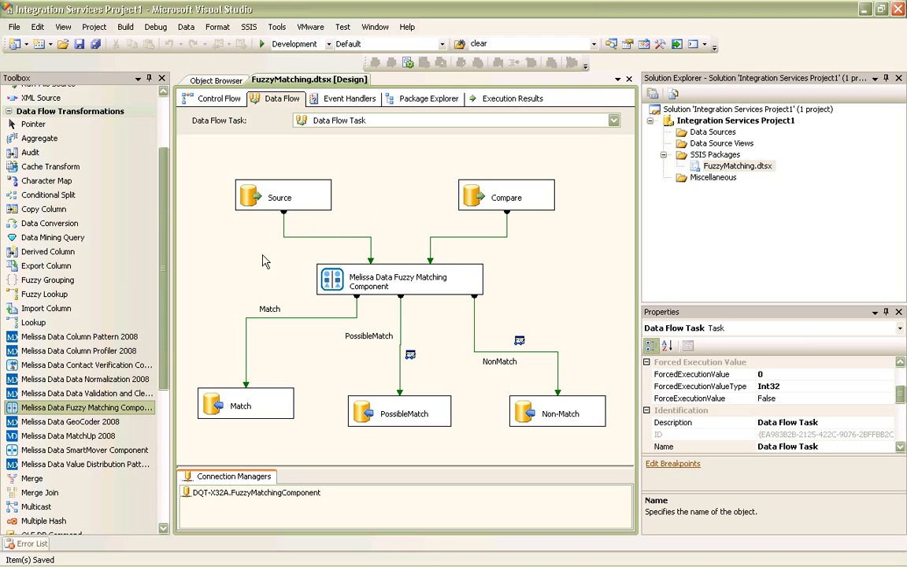
pyautogui.moveTo(483, 264)
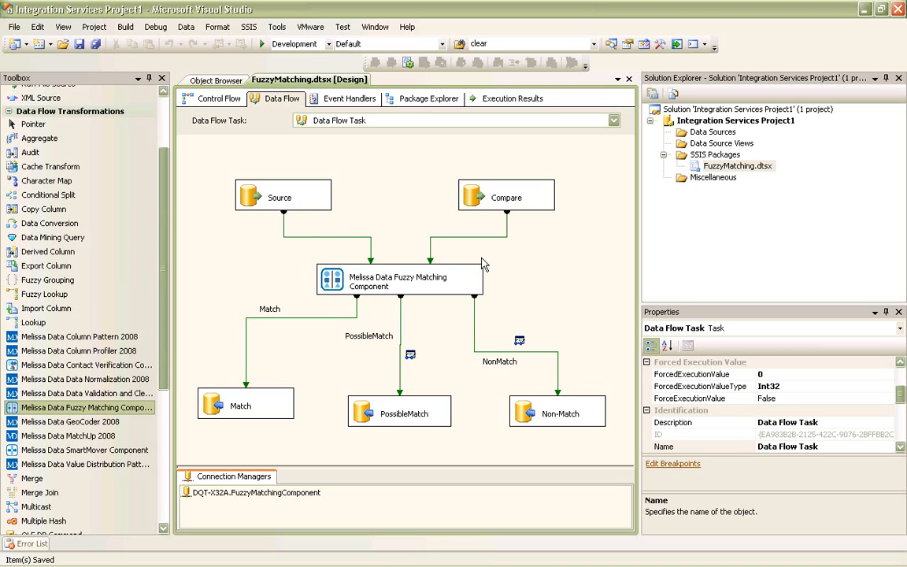
pyautogui.moveTo(275, 341)
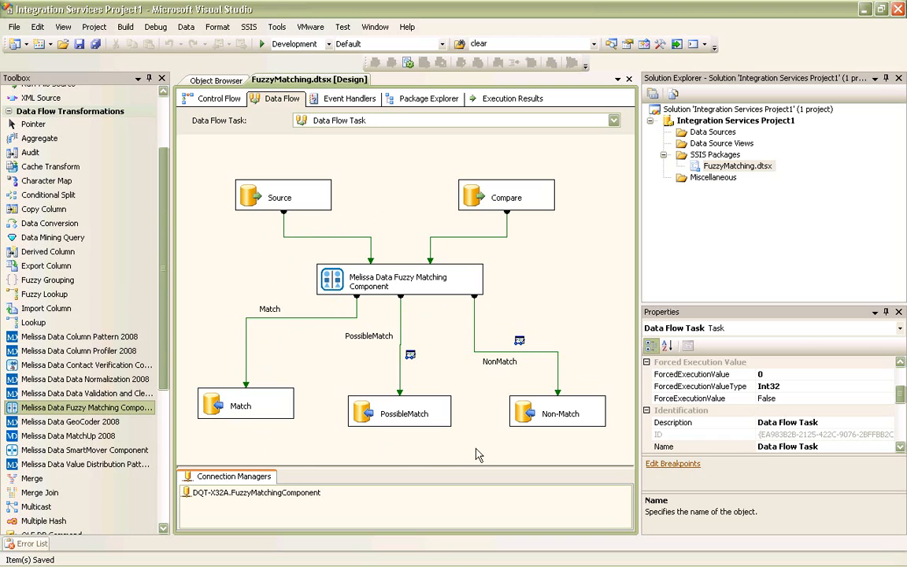
pyautogui.moveTo(482, 361)
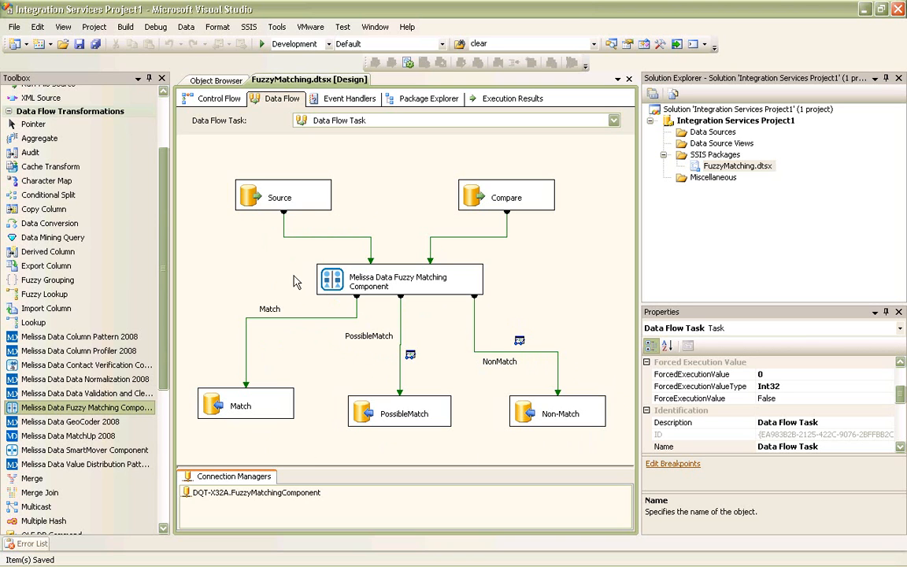
pyautogui.moveTo(361, 218)
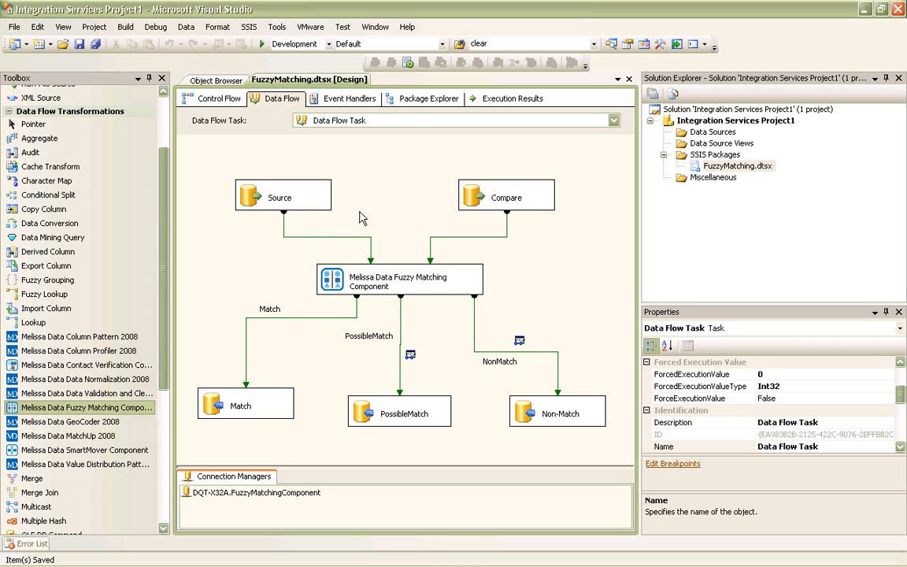
pyautogui.moveTo(354, 202)
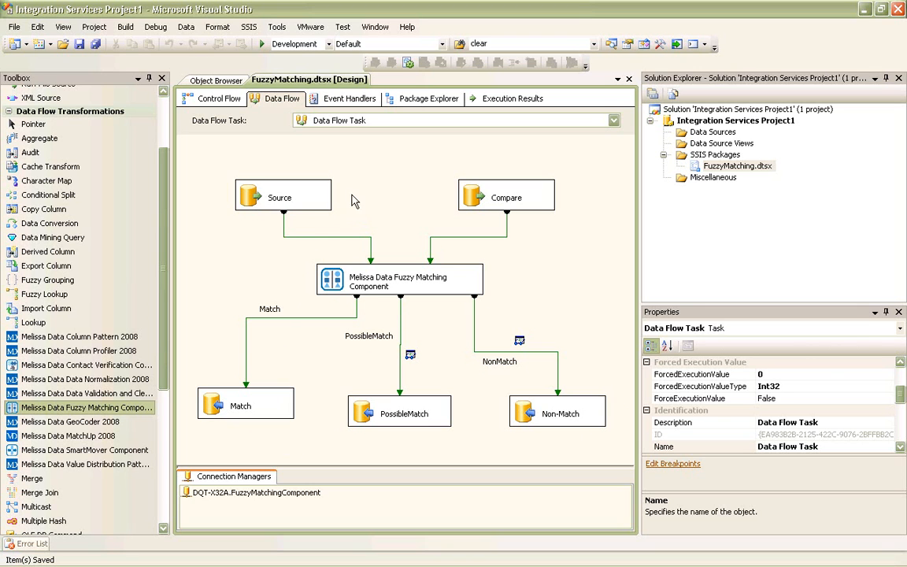
pyautogui.click(284, 197)
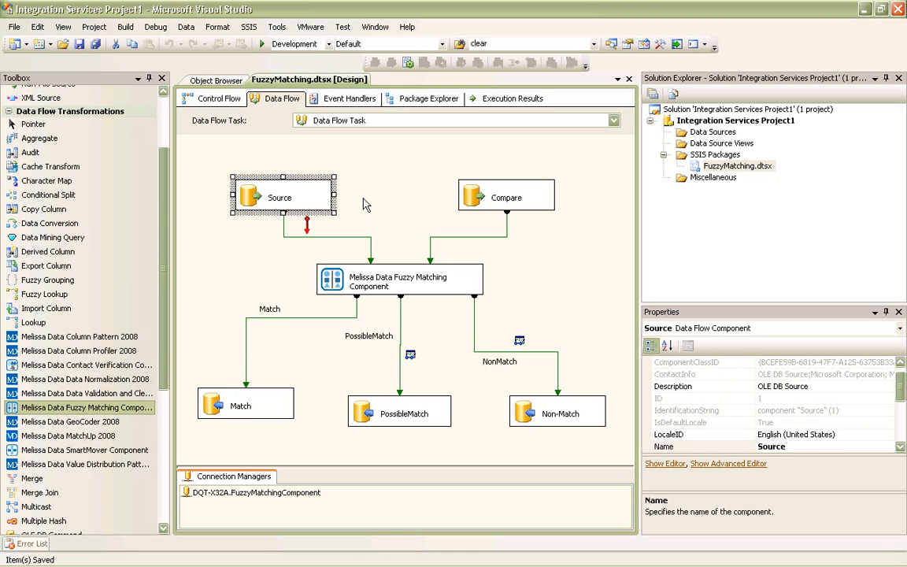
pyautogui.moveTo(551, 218)
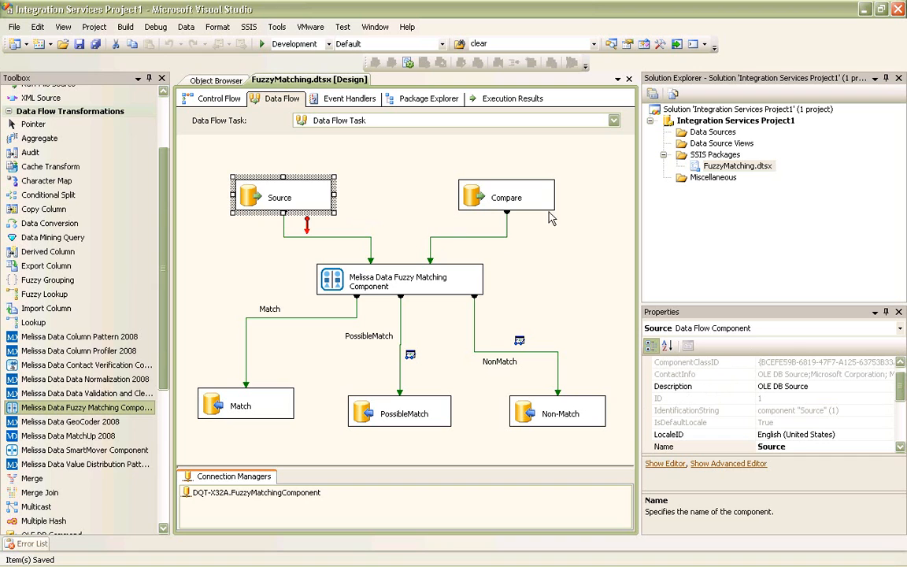
pyautogui.click(508, 197)
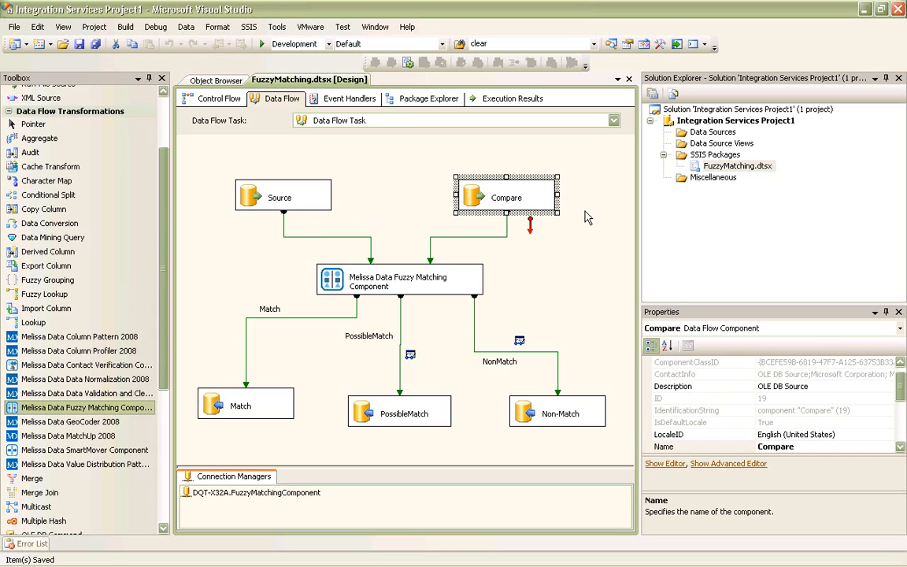
pyautogui.moveTo(585, 227)
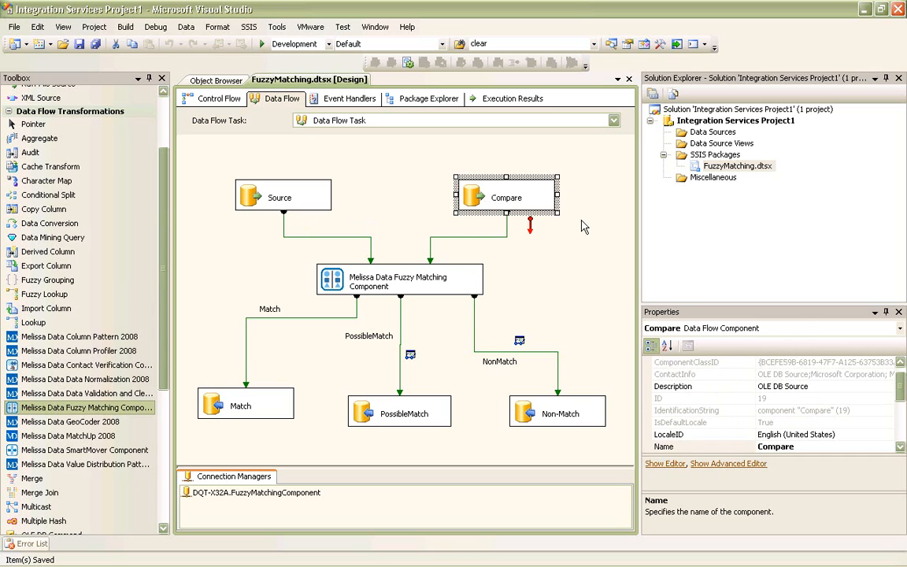
pyautogui.rightClick(396, 280)
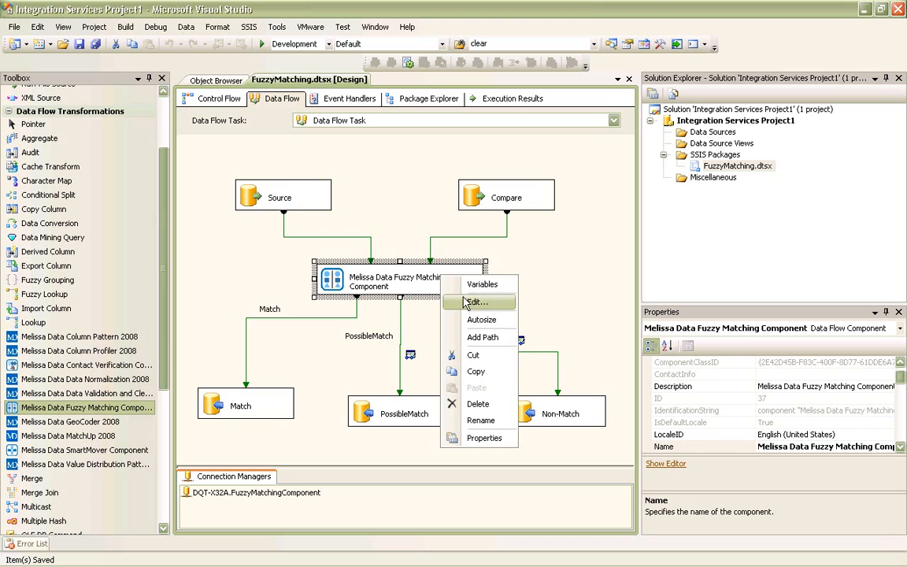
pyautogui.click(474, 302)
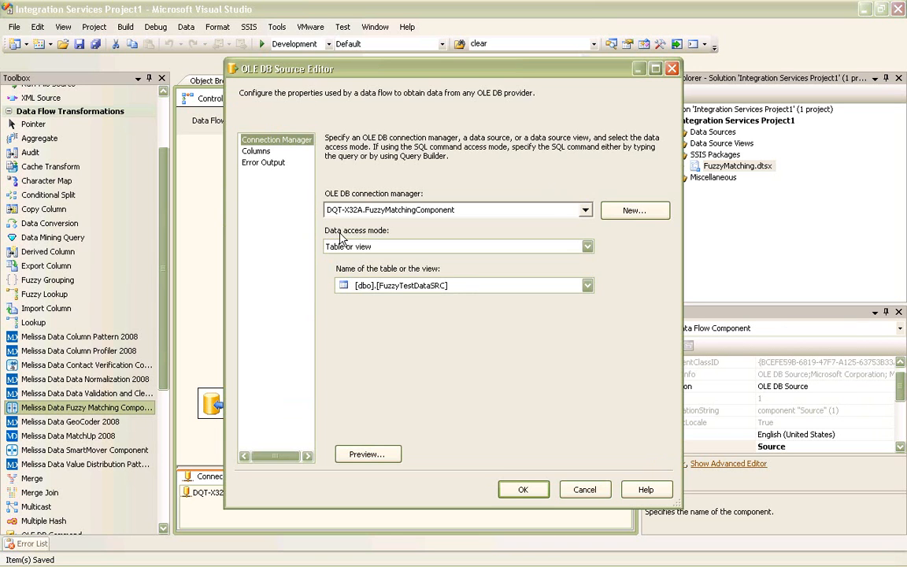
pyautogui.click(367, 453)
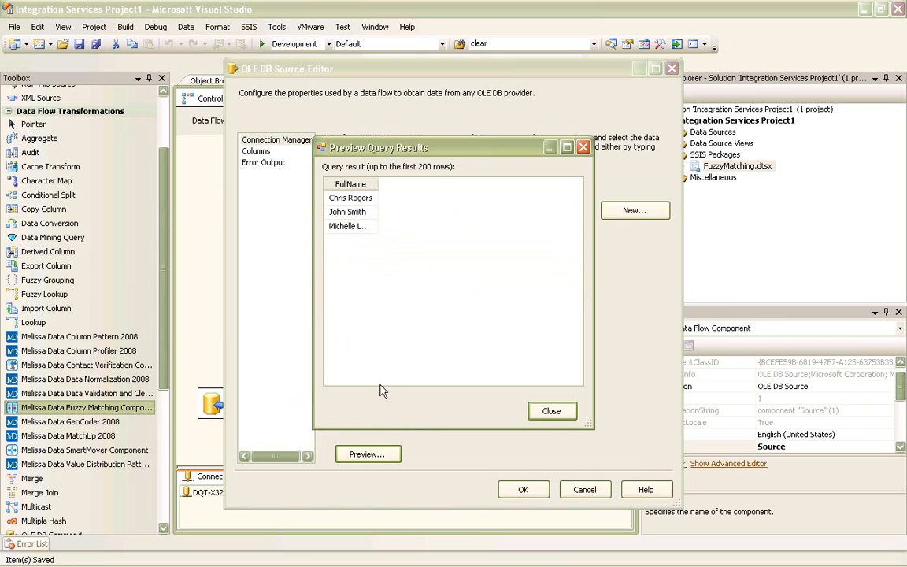
pyautogui.click(349, 198)
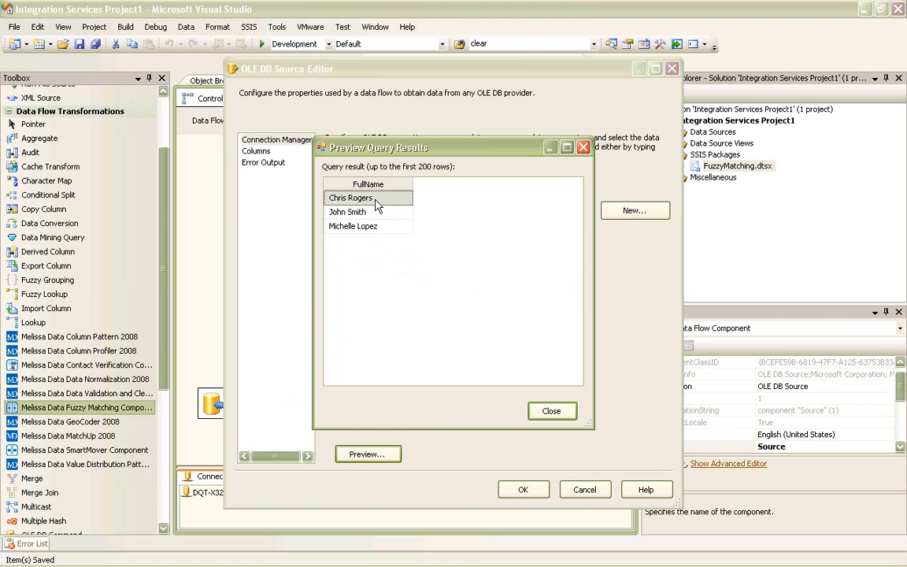
pyautogui.click(369, 227)
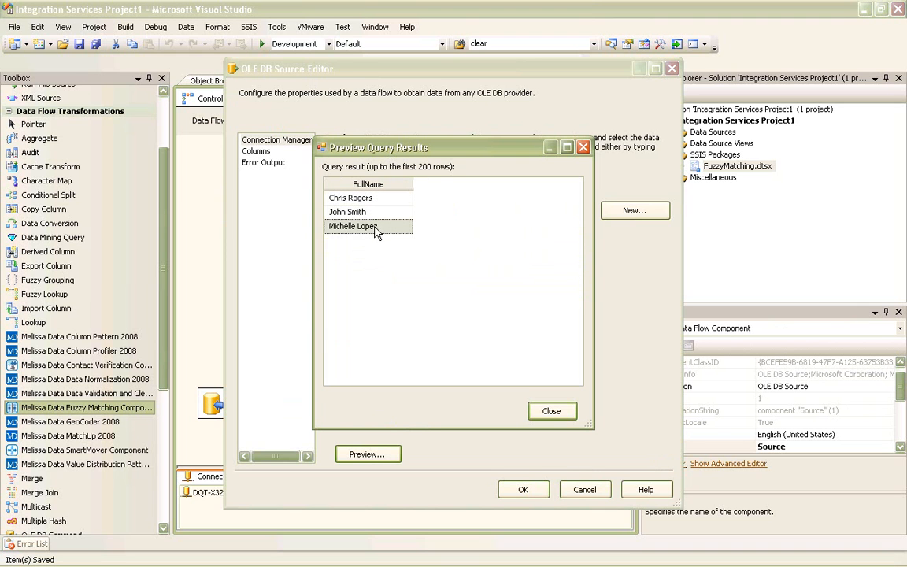
pyautogui.click(551, 410)
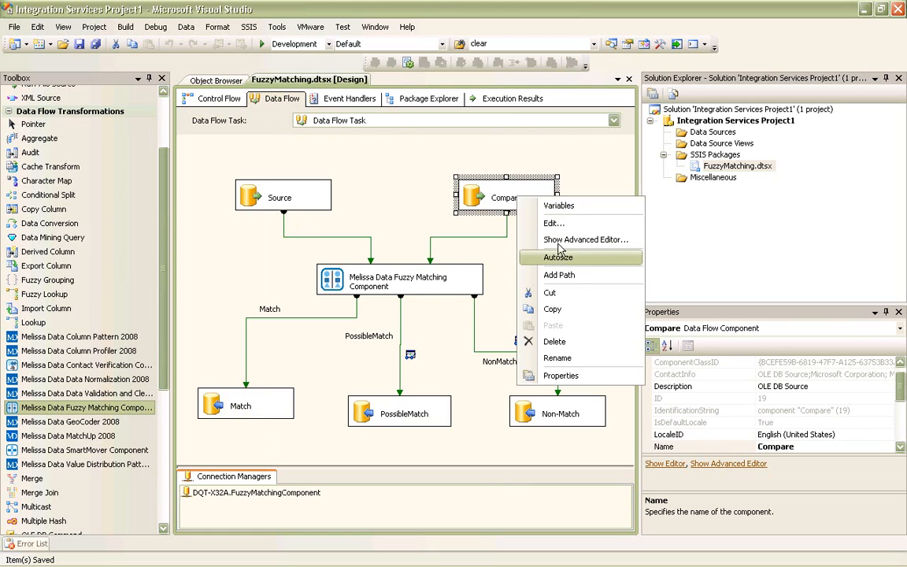
pyautogui.click(554, 223)
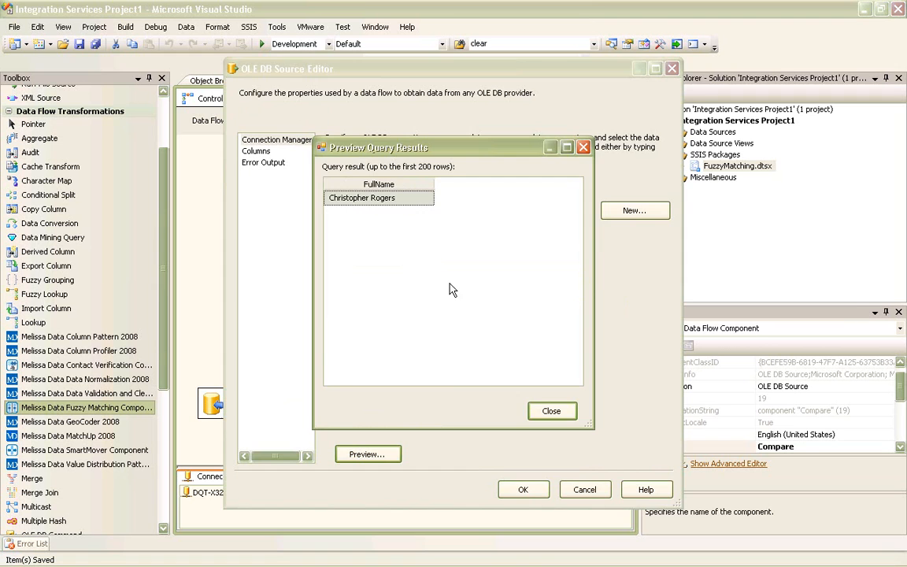
pyautogui.click(552, 410)
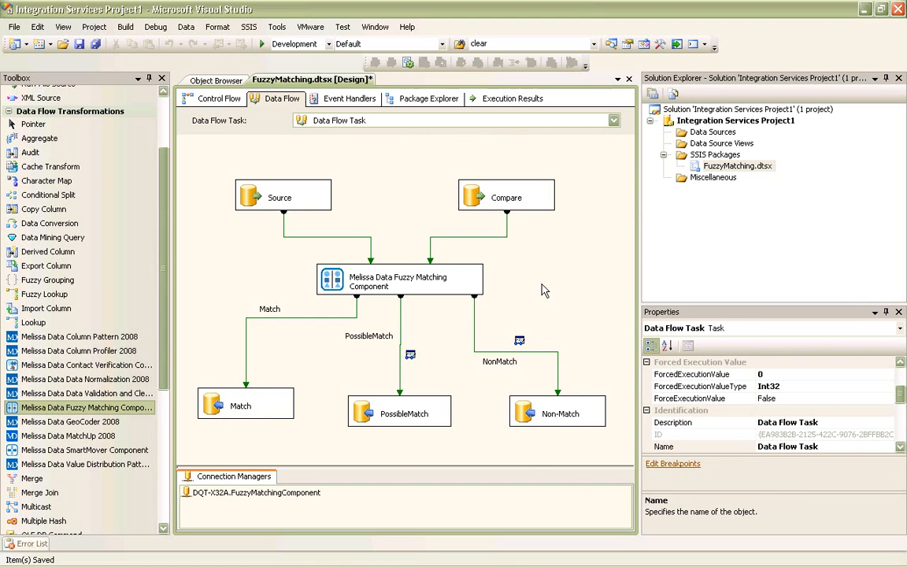
pyautogui.moveTo(504, 290)
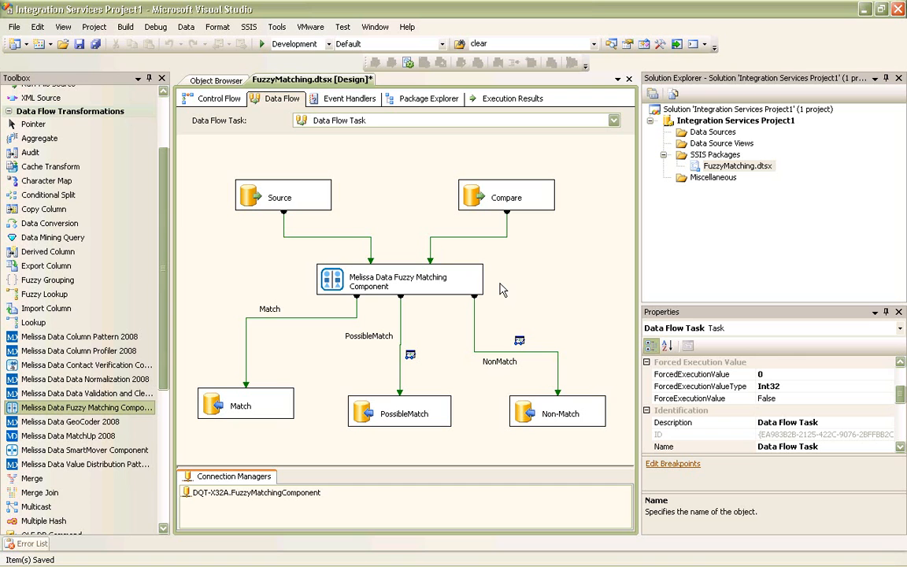
pyautogui.moveTo(479, 292)
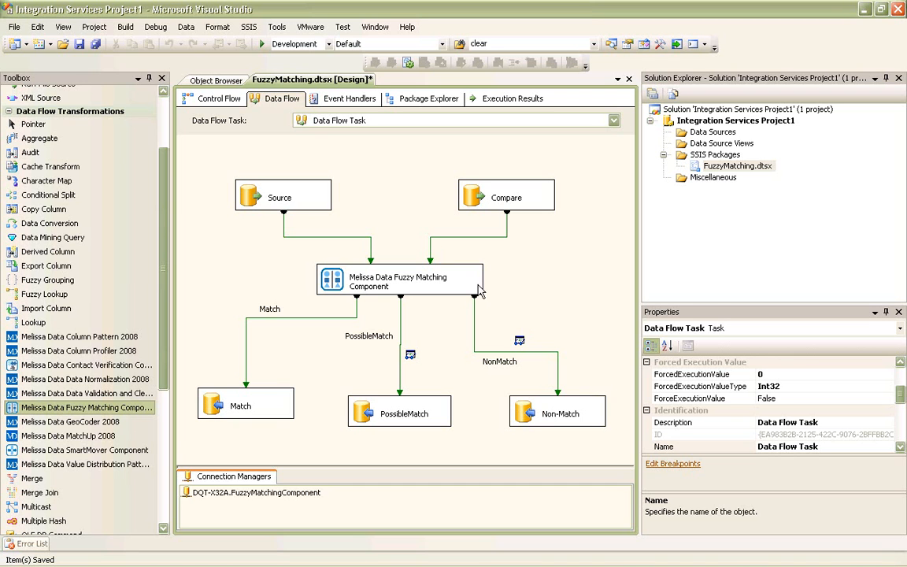
# - In the fuzzy matching editor's advanced configuration, test the license and accept it
pyautogui.doubleClick(397, 280)
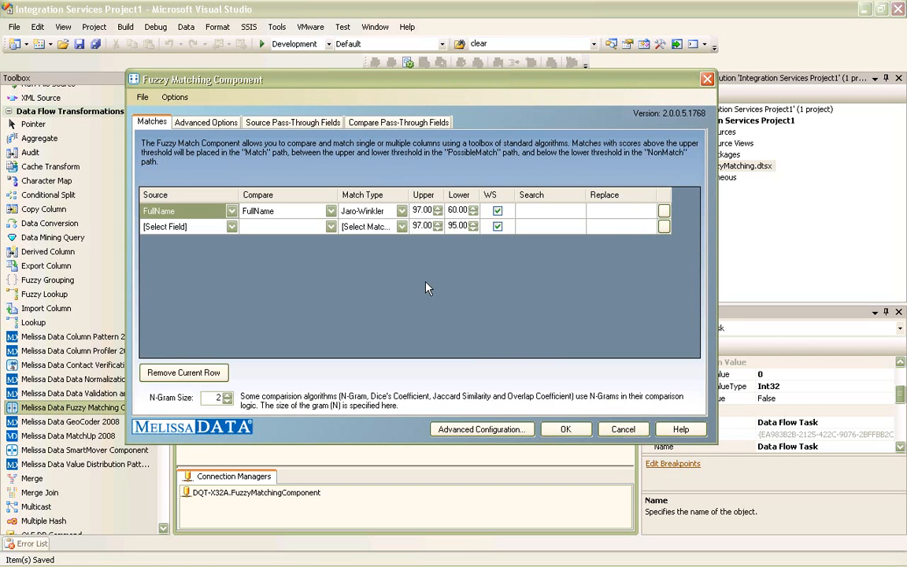
pyautogui.moveTo(507, 295)
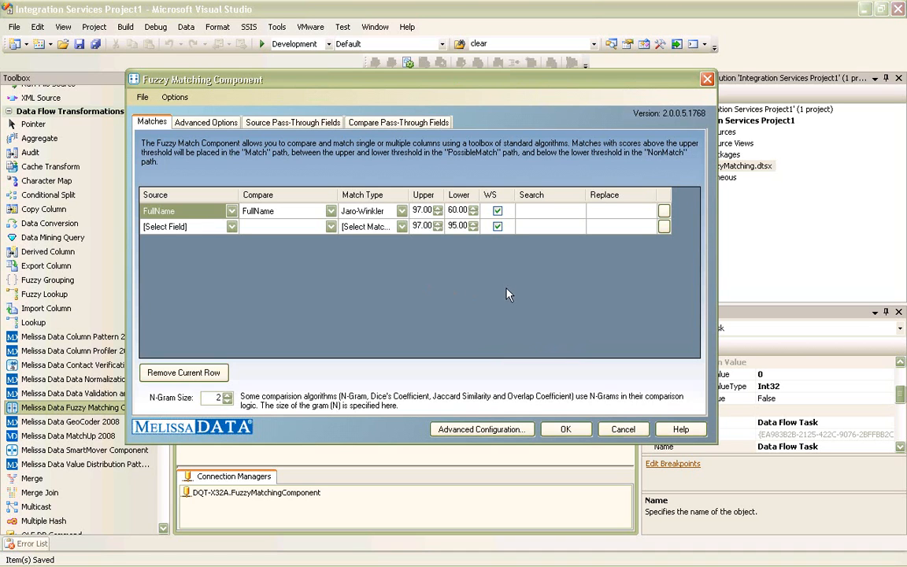
pyautogui.moveTo(475, 275)
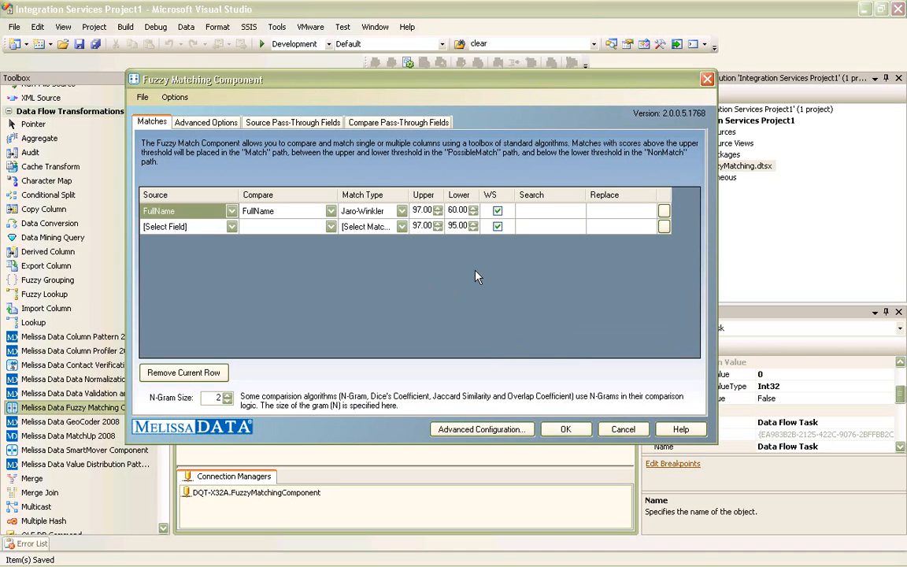
pyautogui.moveTo(224, 274)
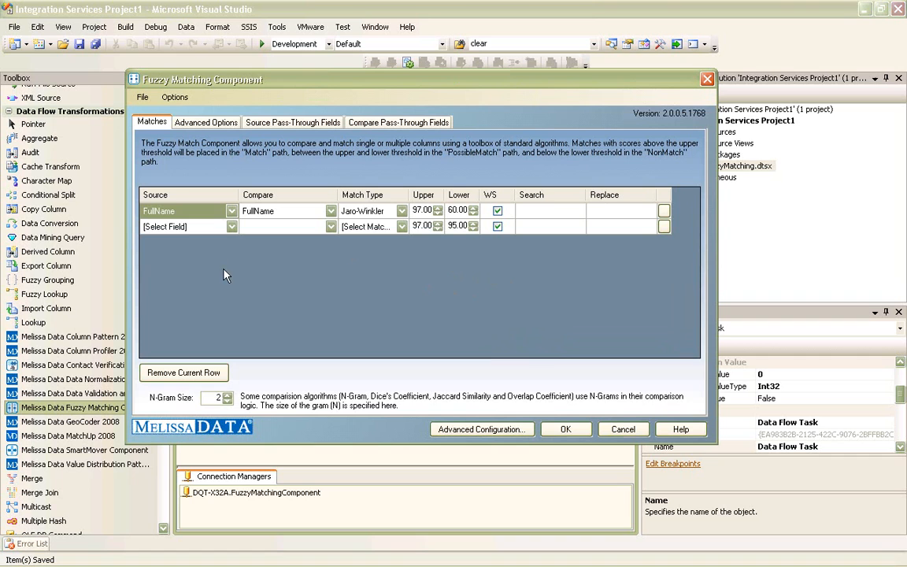
pyautogui.moveTo(504, 302)
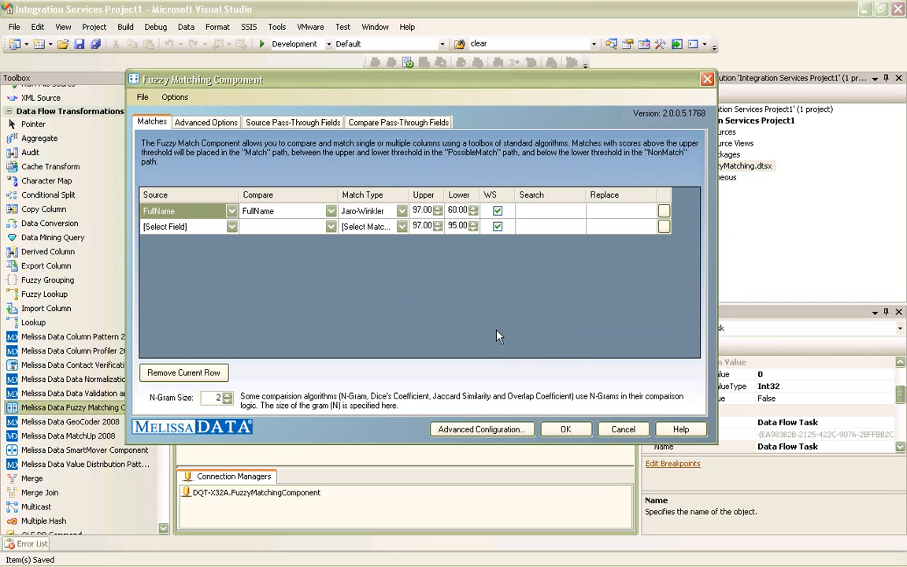
pyautogui.moveTo(503, 368)
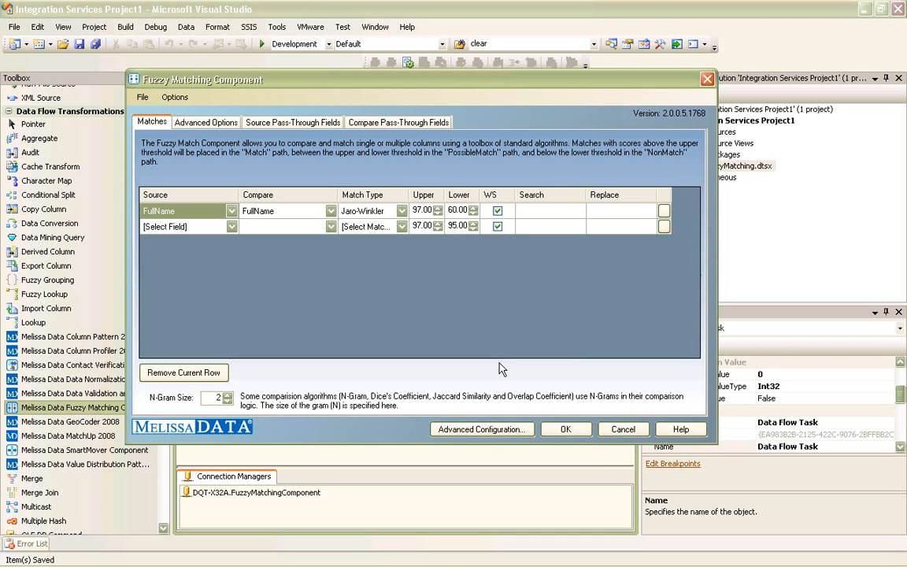
pyautogui.moveTo(491, 406)
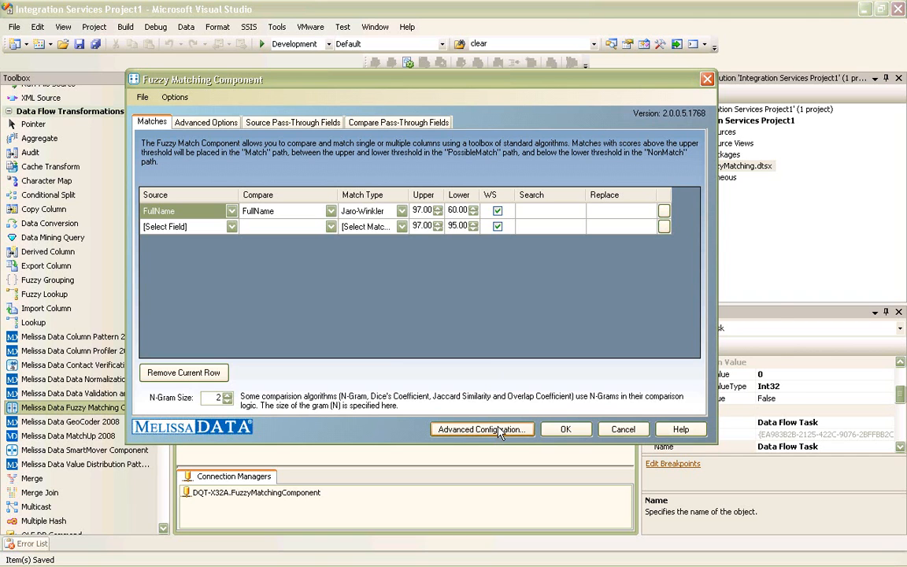
pyautogui.click(482, 429)
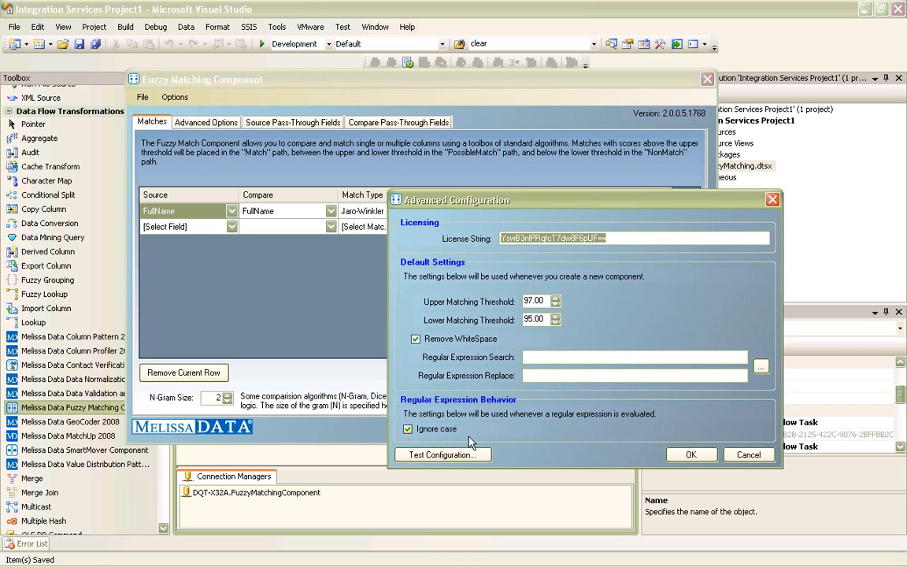
pyautogui.click(442, 453)
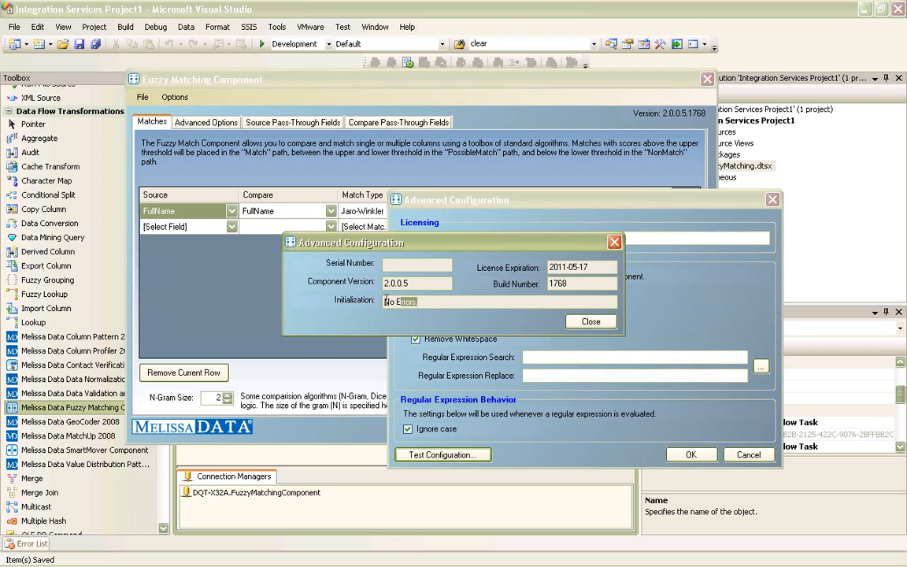
pyautogui.click(589, 321)
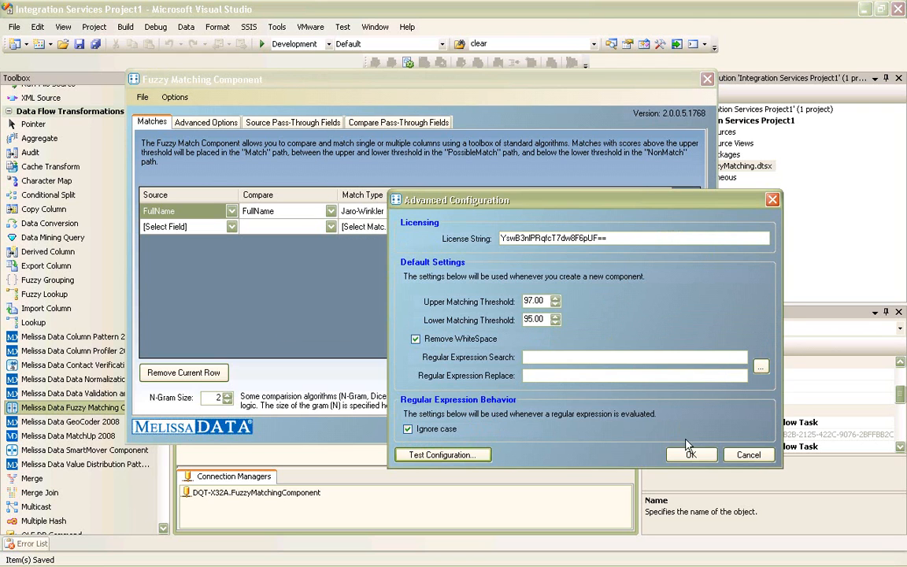
pyautogui.click(690, 453)
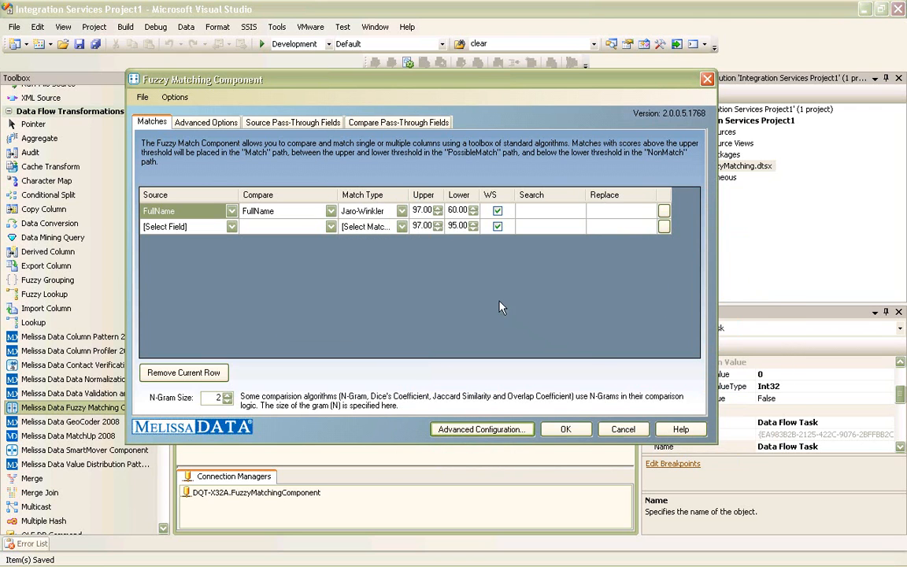
pyautogui.moveTo(372, 255)
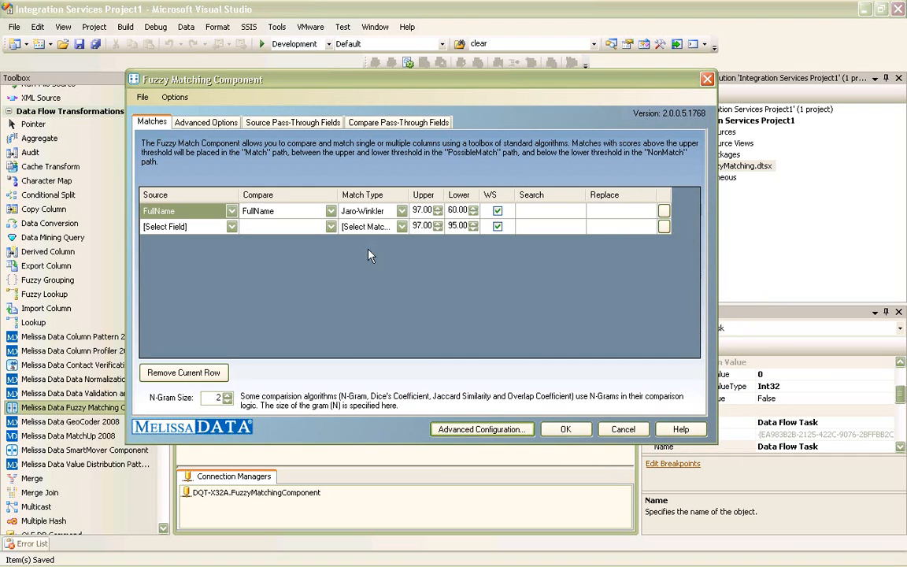
pyautogui.moveTo(353, 252)
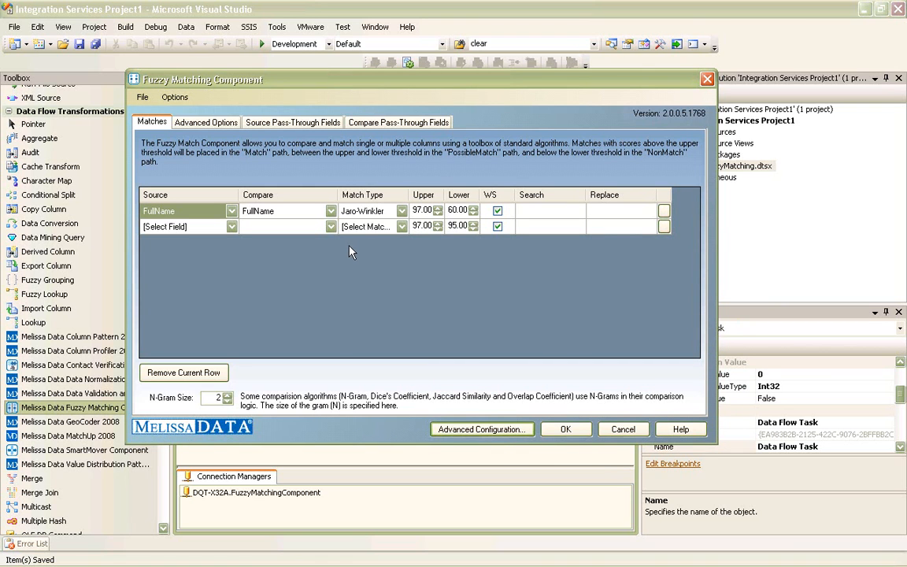
pyautogui.moveTo(202, 200)
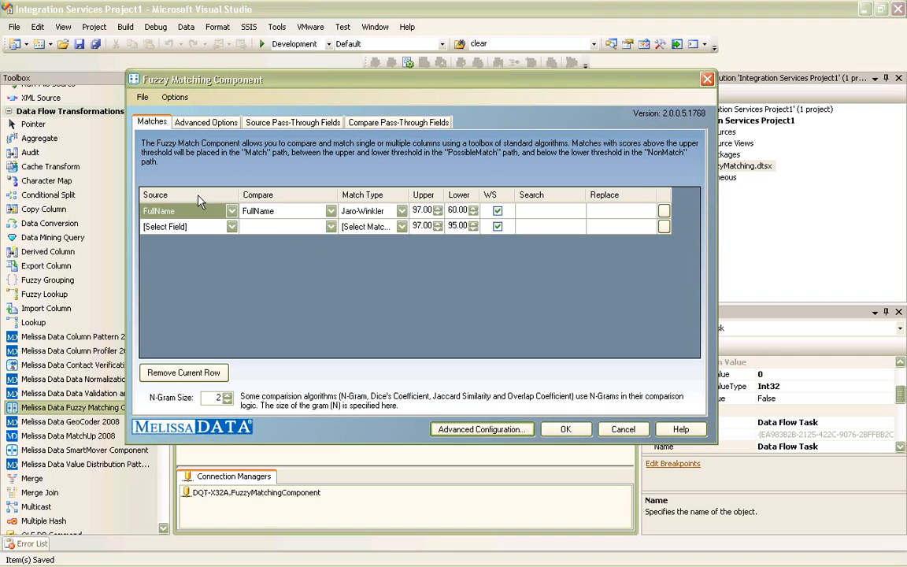
pyautogui.moveTo(219, 180)
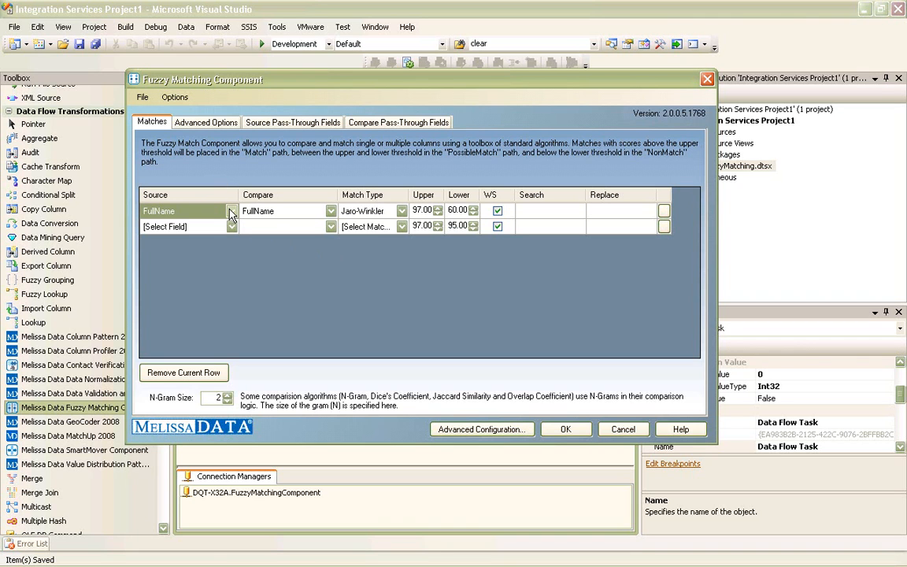
# - Keep FullName as rule 1's source and compare fields with Jaro-Winkler, second rule unset
pyautogui.click(183, 212)
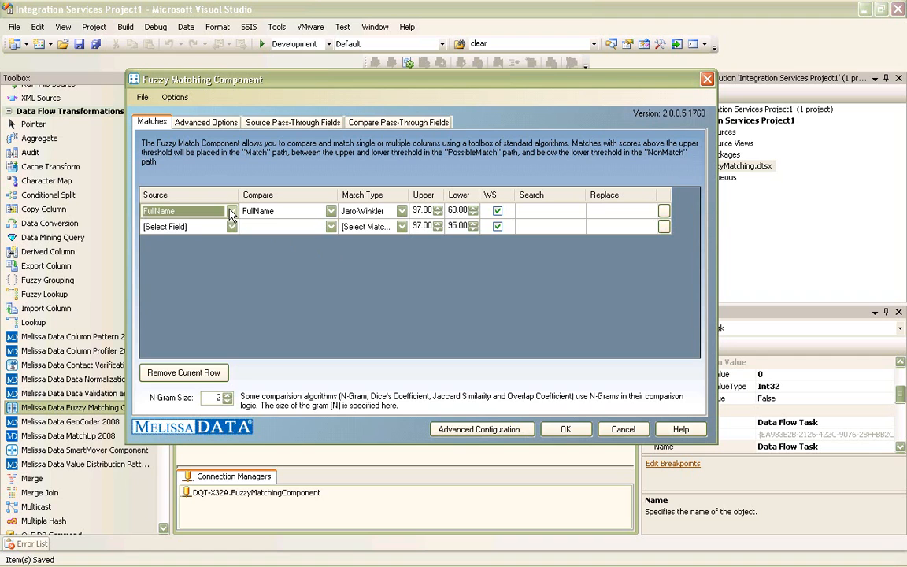
pyautogui.click(331, 227)
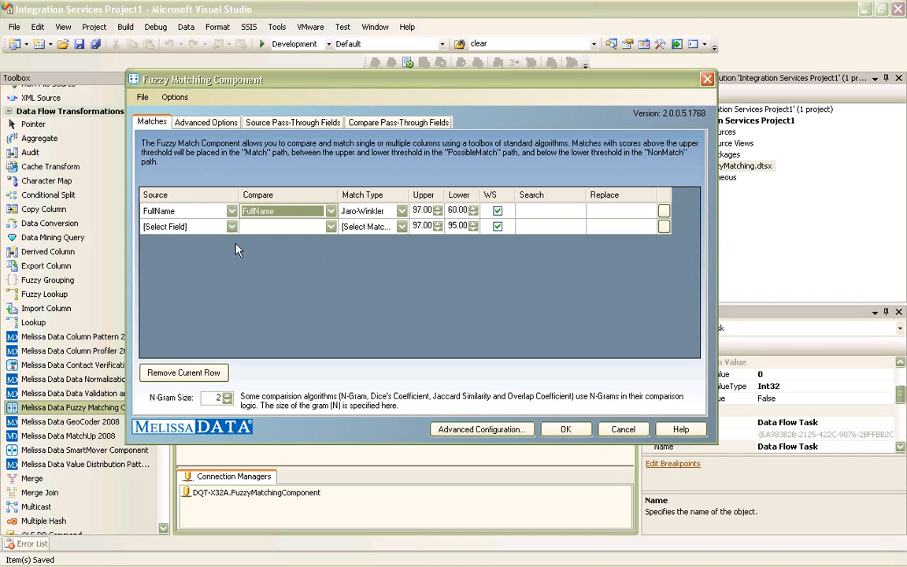
pyautogui.click(231, 227)
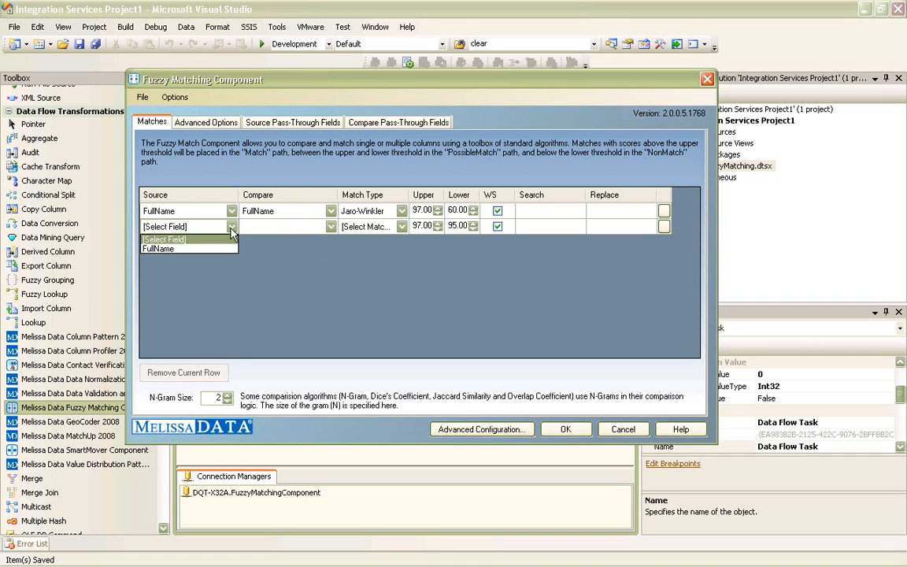
pyautogui.click(231, 227)
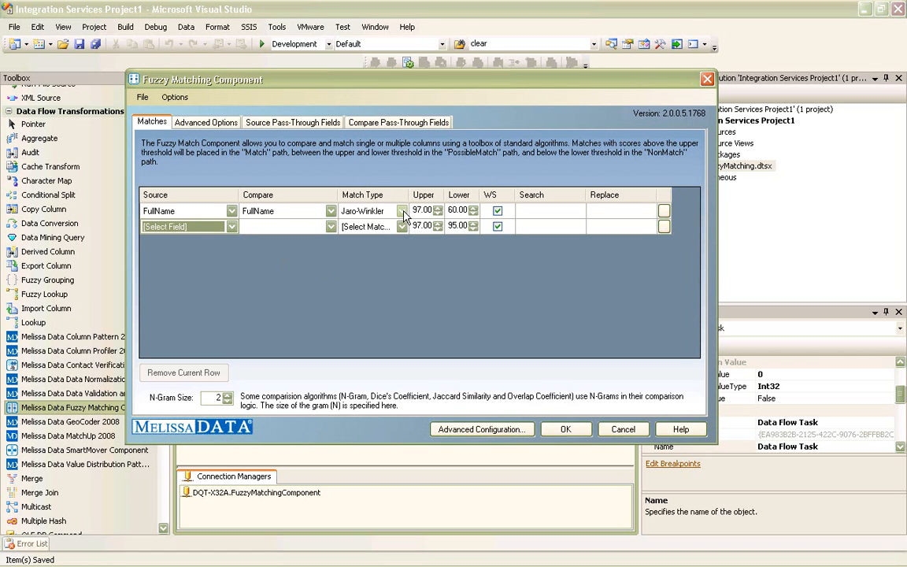
pyautogui.click(401, 211)
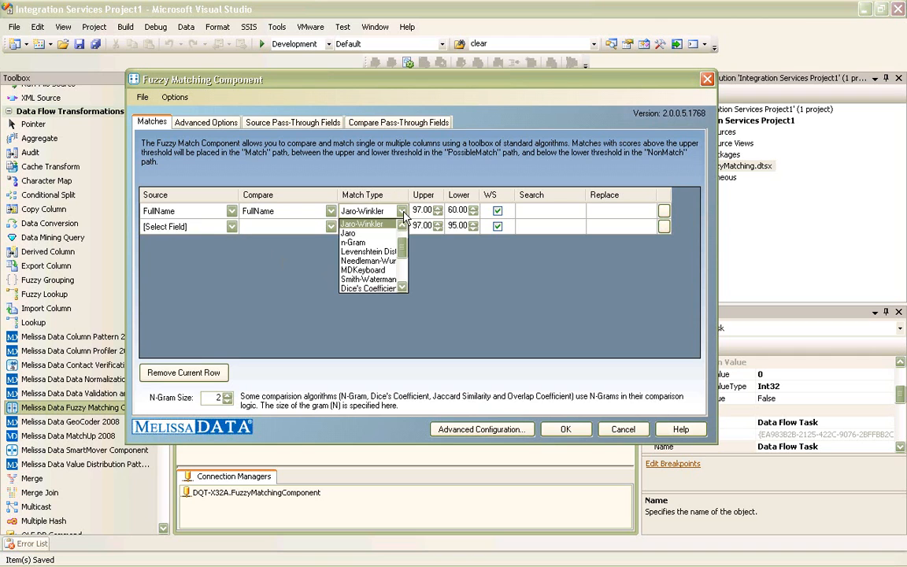
pyautogui.moveTo(406, 250)
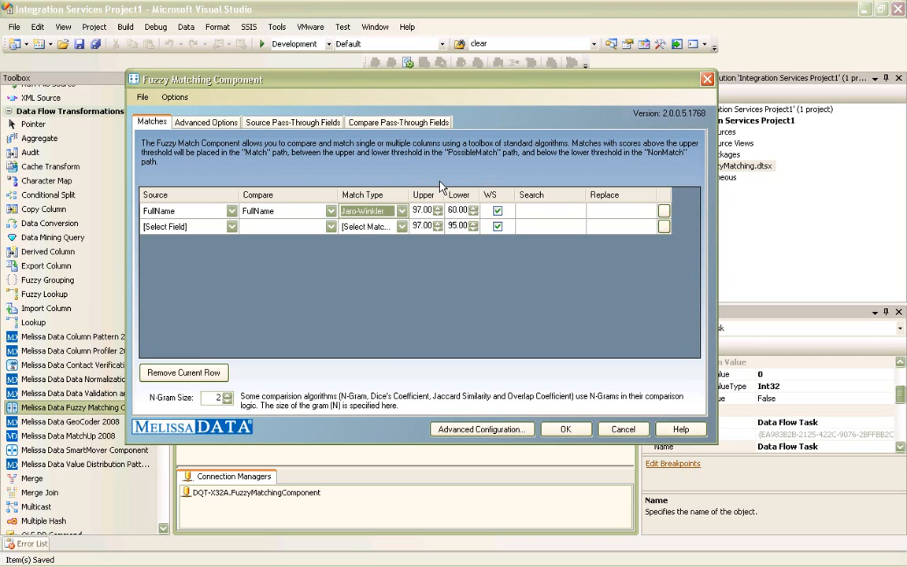
pyautogui.moveTo(259, 82)
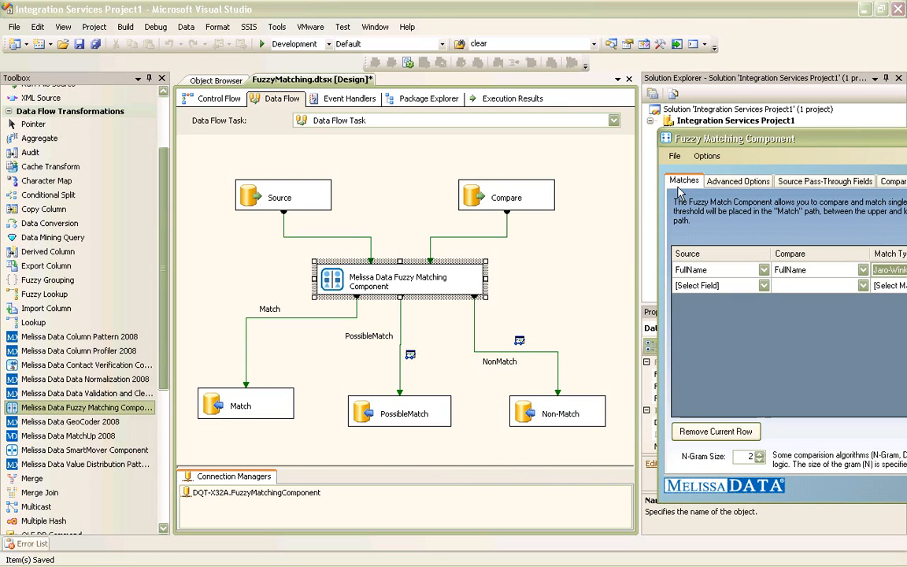
pyautogui.moveTo(268, 429)
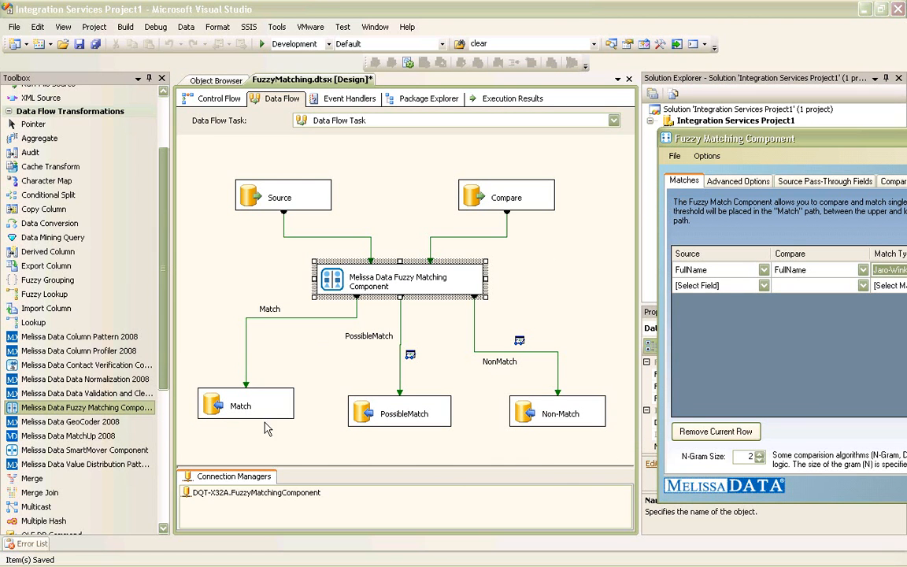
pyautogui.moveTo(441, 445)
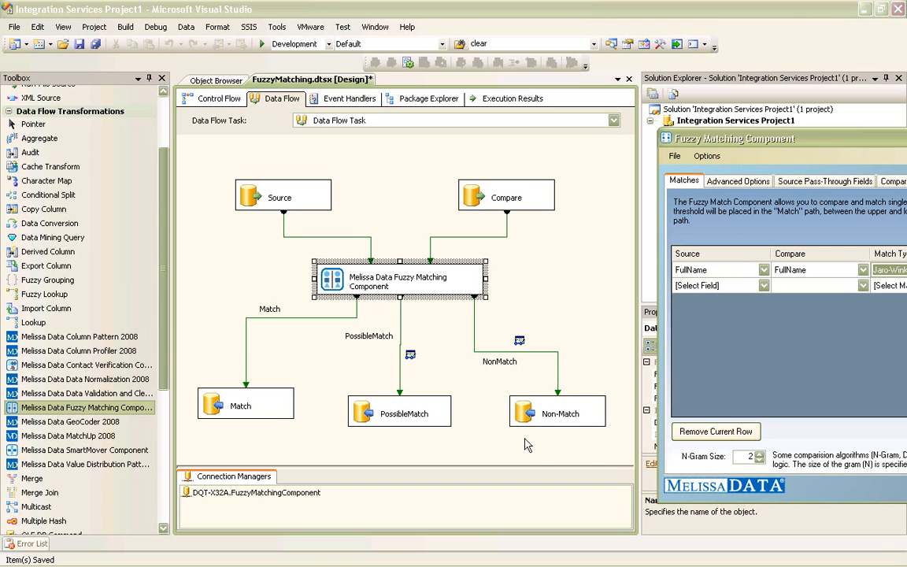
pyautogui.moveTo(658, 219)
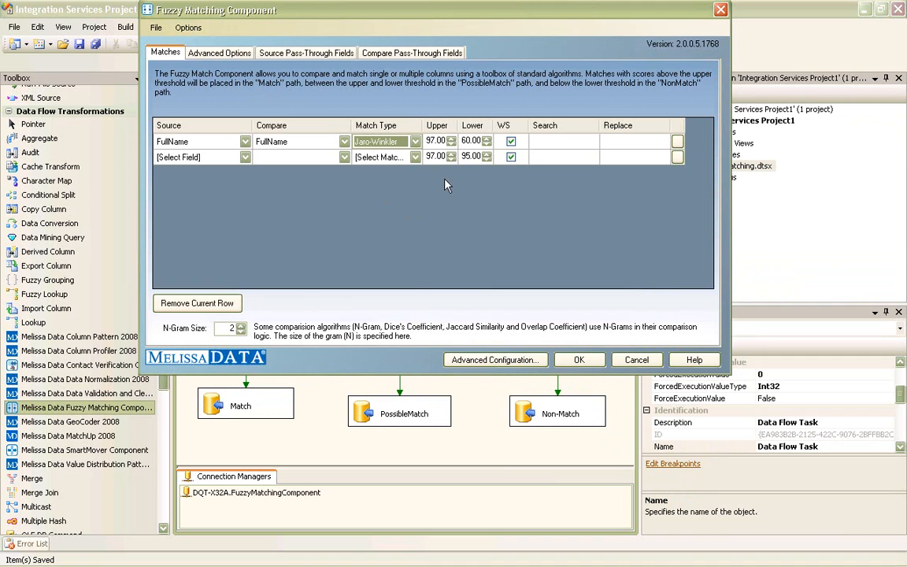
pyautogui.moveTo(408, 197)
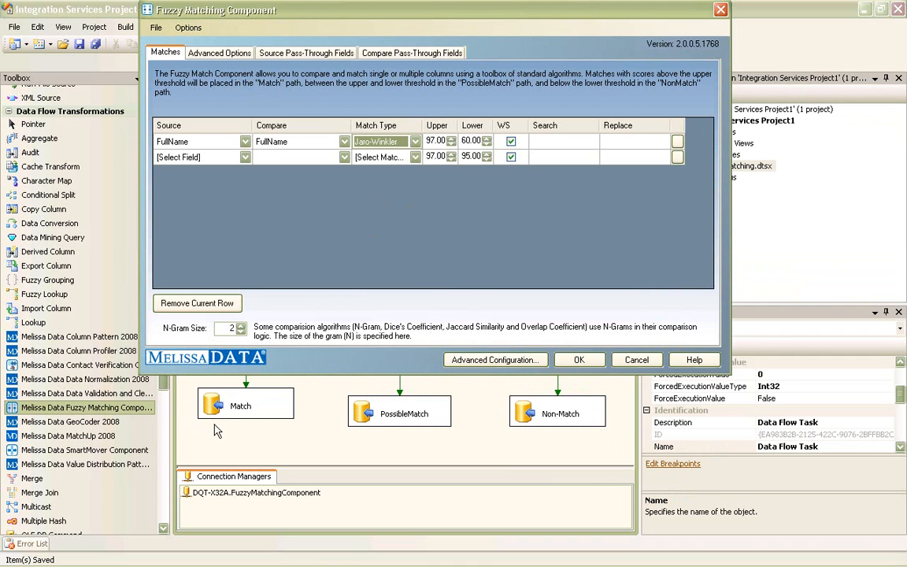
pyautogui.moveTo(463, 227)
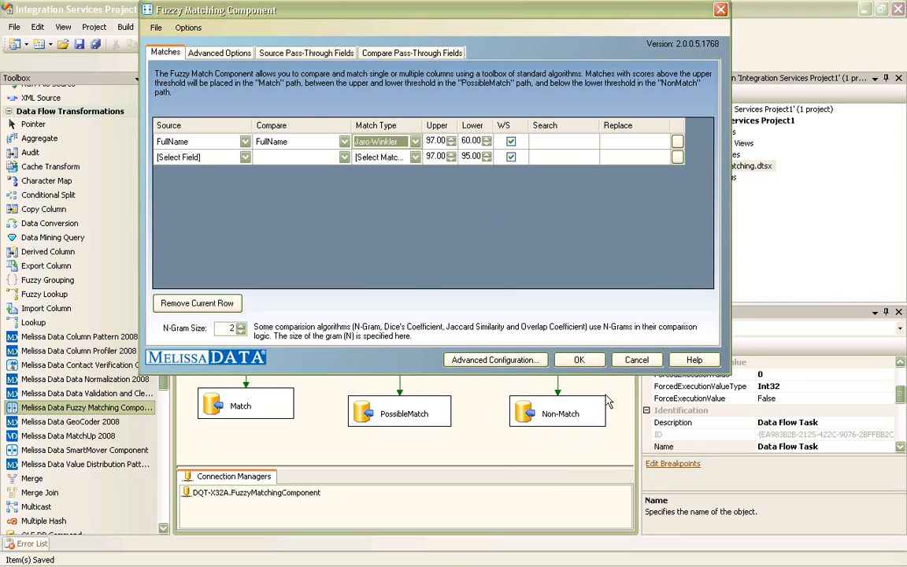
pyautogui.moveTo(386, 386)
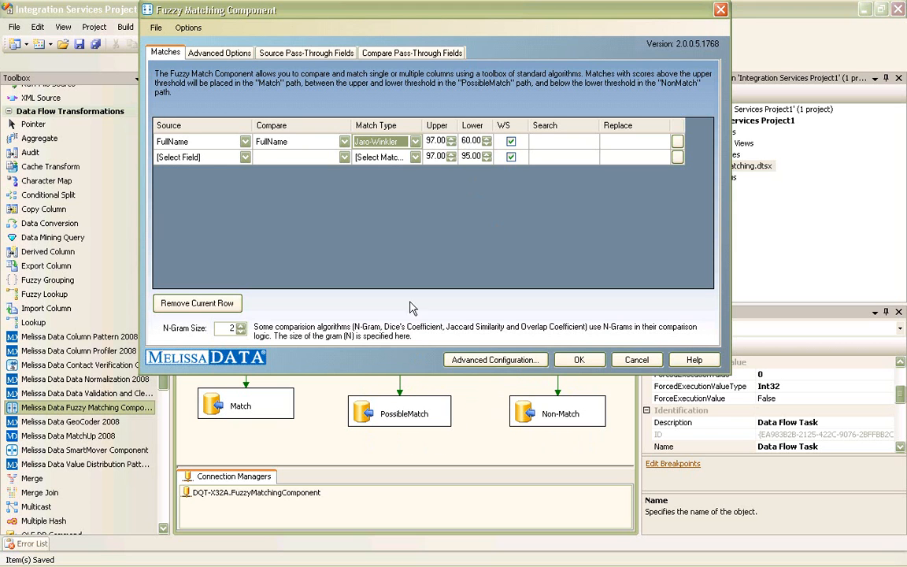
pyautogui.moveTo(422, 87)
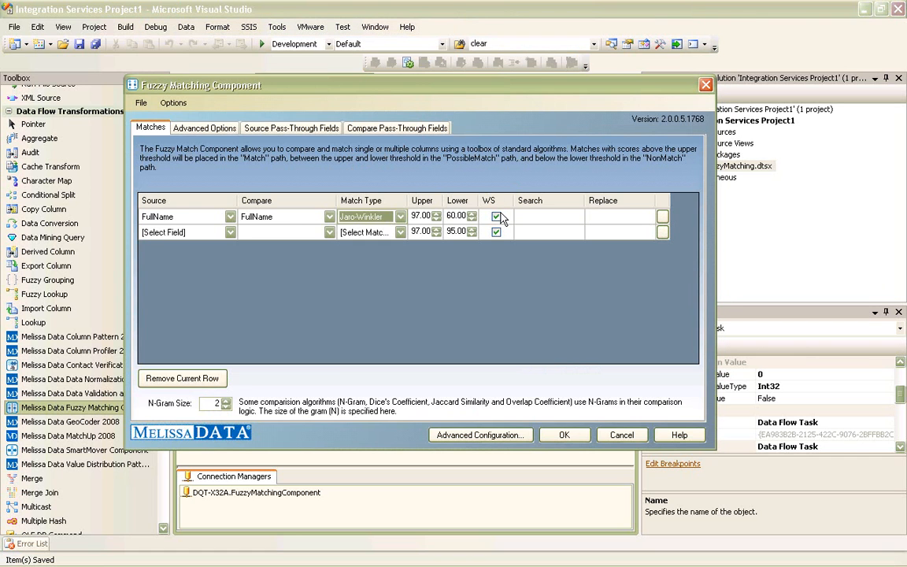
# - Leave whitespace removal on for FullName and the search/replace expressions empty
pyautogui.click(496, 216)
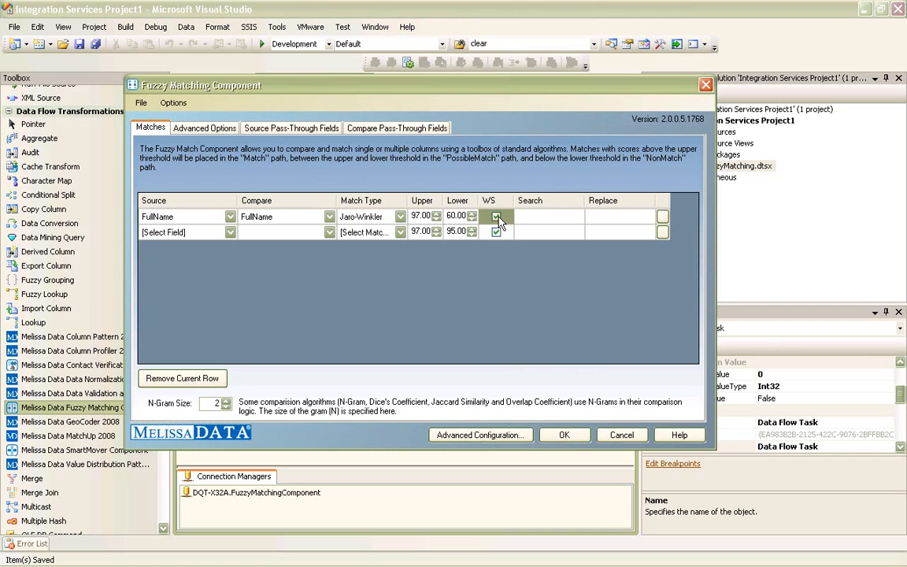
pyautogui.click(496, 216)
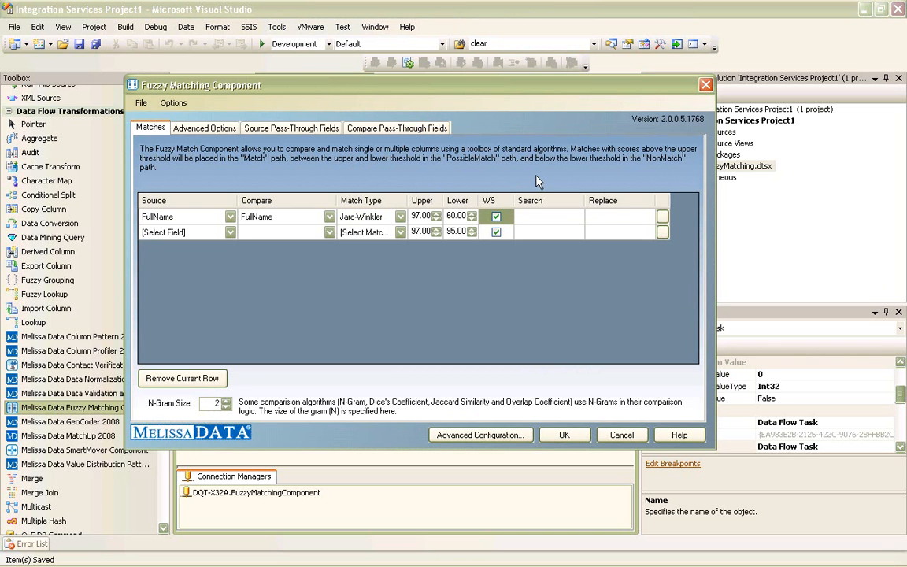
pyautogui.moveTo(561, 220)
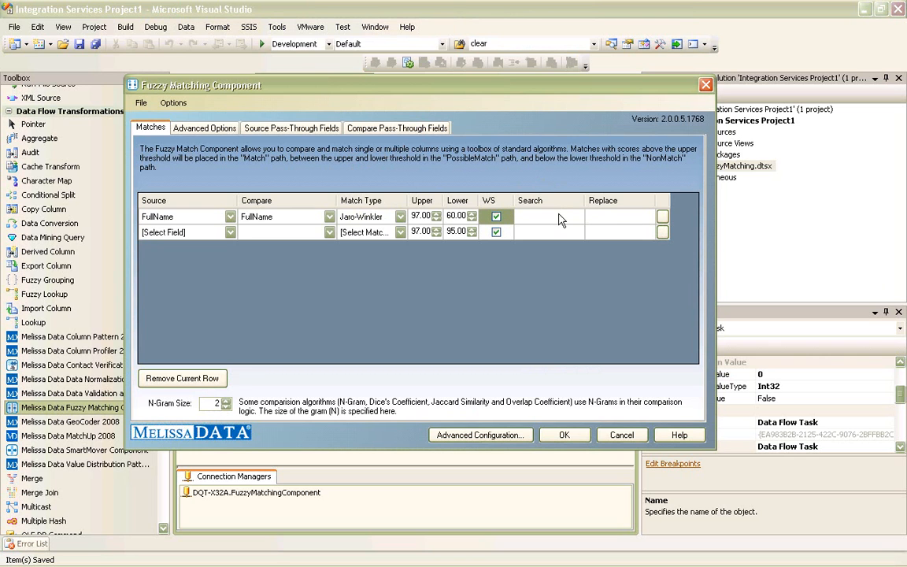
pyautogui.click(548, 216)
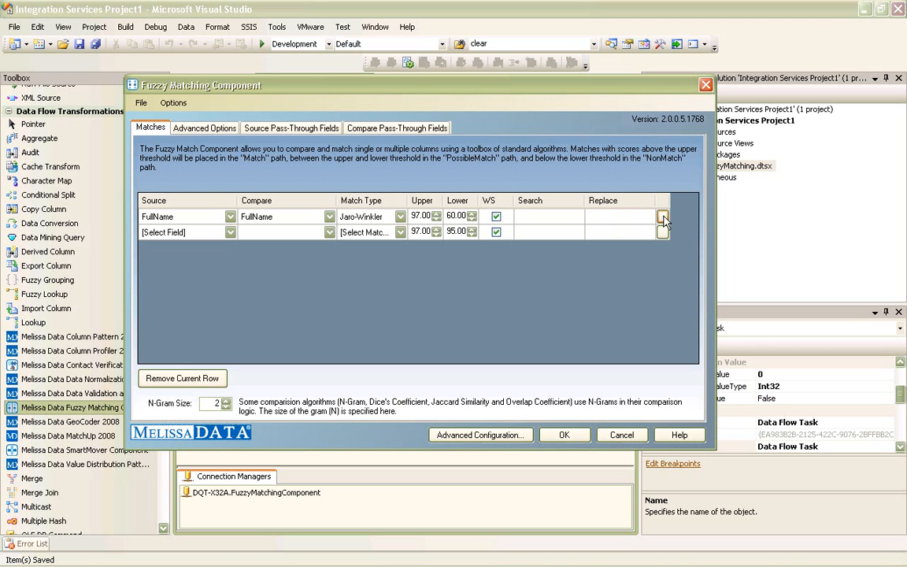
pyautogui.click(662, 216)
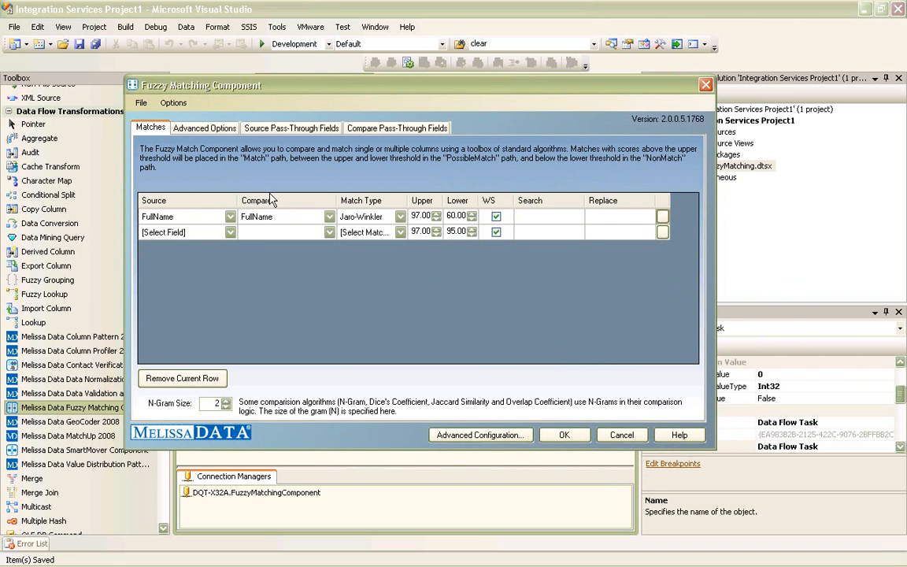
# - Under Advanced Options, set threshold logic to match if any comparison meets its threshold, diagnostic fields unchecked
pyautogui.click(205, 127)
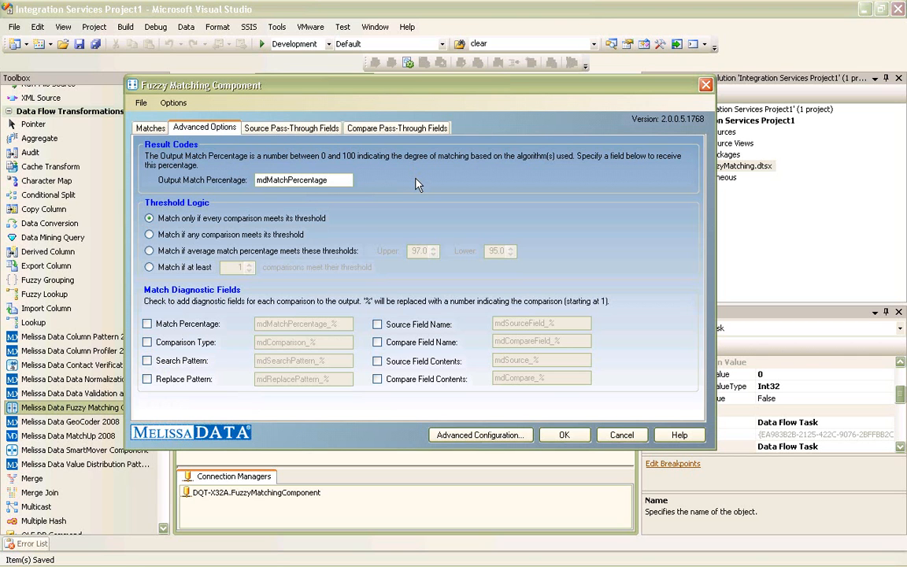
pyautogui.moveTo(416, 184)
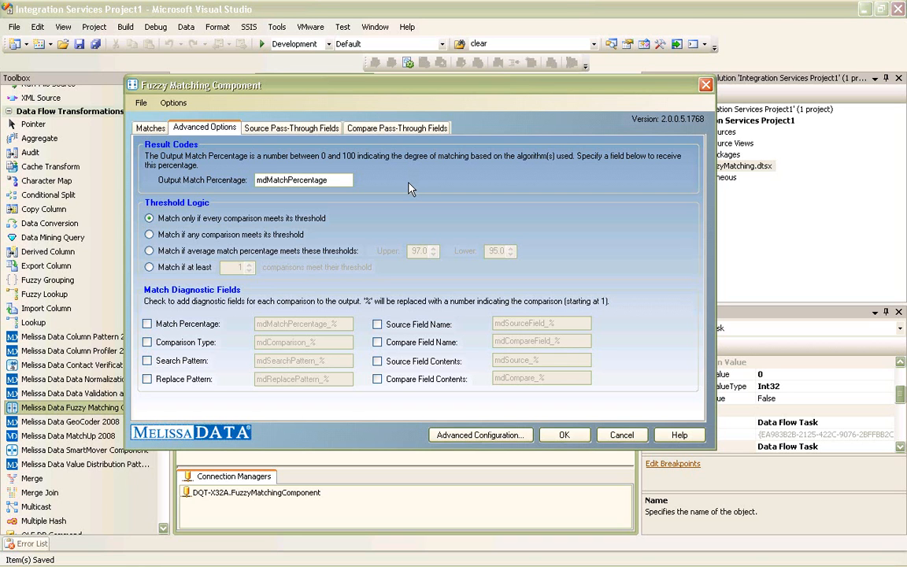
pyautogui.moveTo(330, 227)
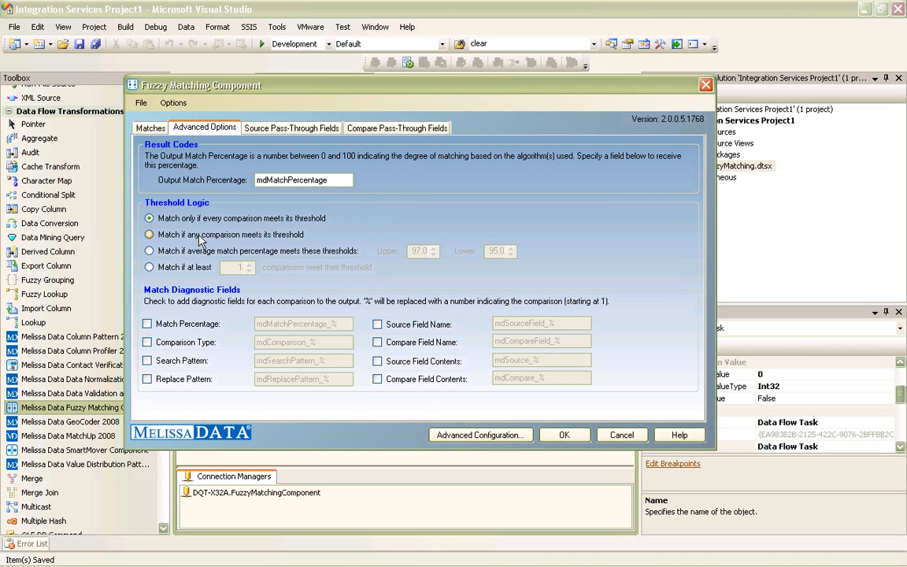
pyautogui.click(148, 233)
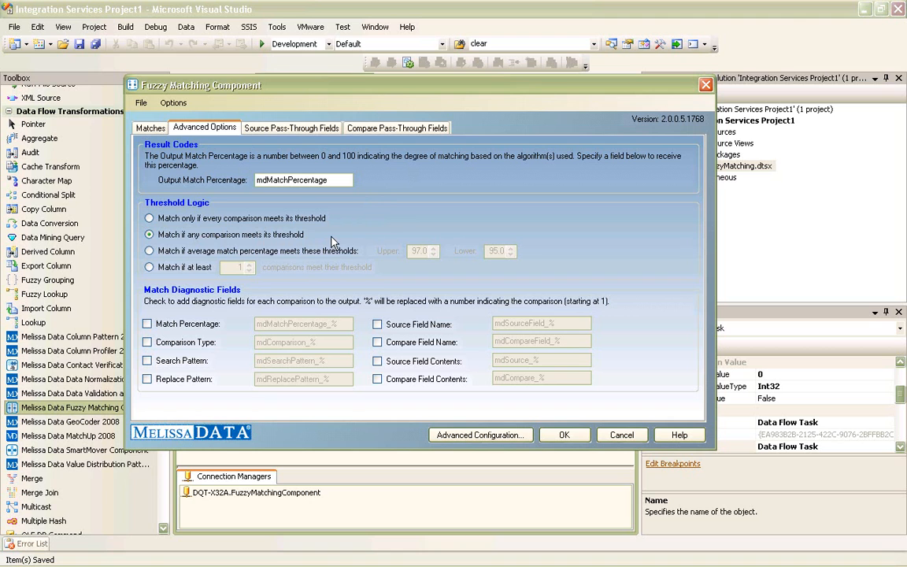
pyautogui.moveTo(234, 318)
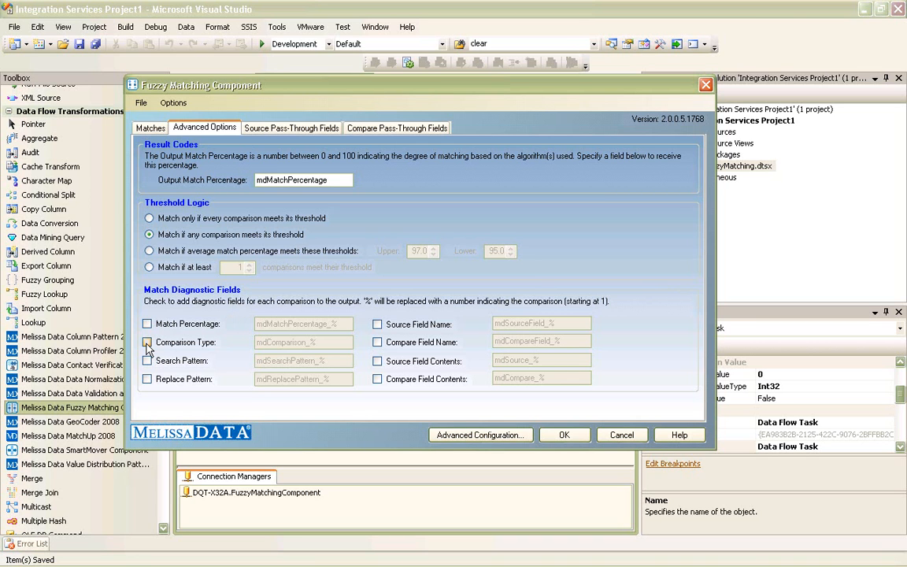
pyautogui.click(146, 342)
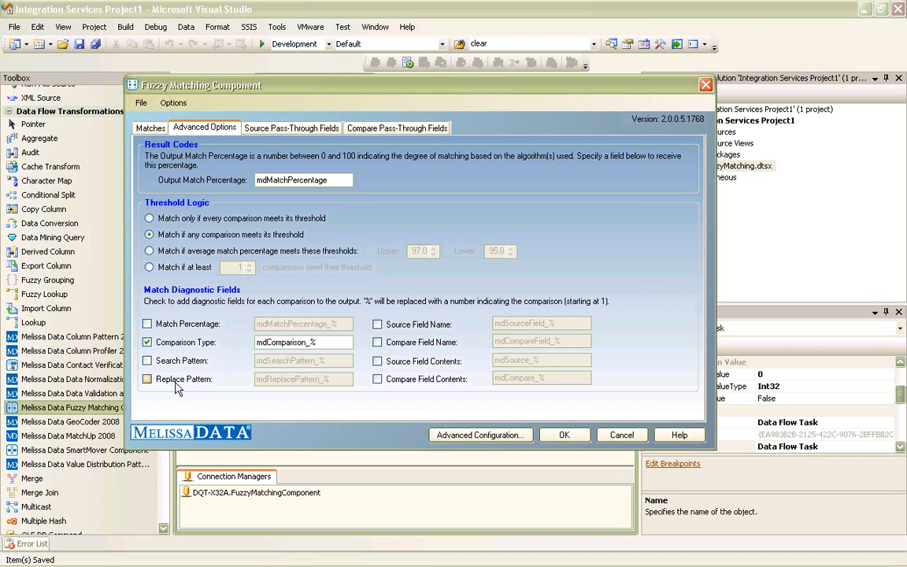
pyautogui.click(147, 378)
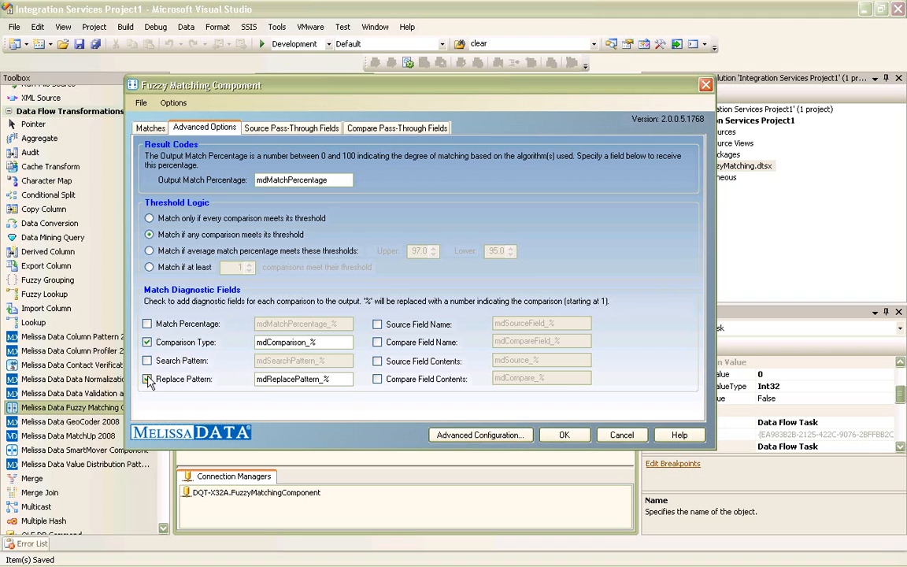
pyautogui.click(146, 341)
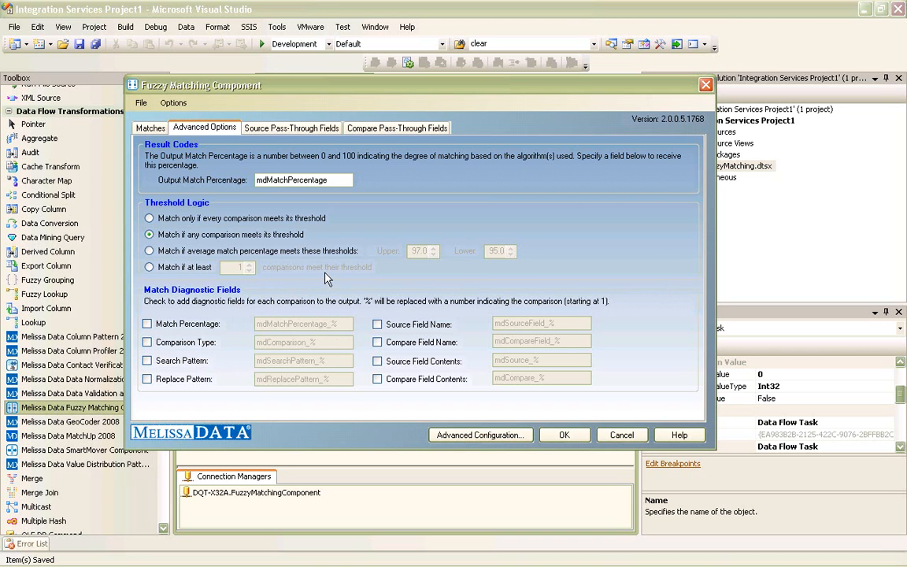
pyautogui.moveTo(394, 218)
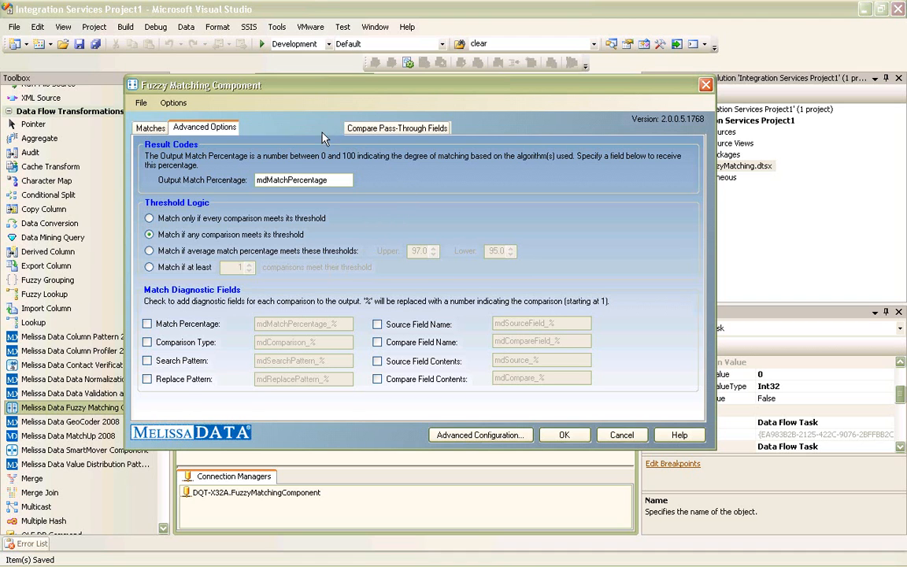
# - Confirm FullName passes through from Source and Compare and accept the fuzzy matching settings
pyautogui.click(291, 128)
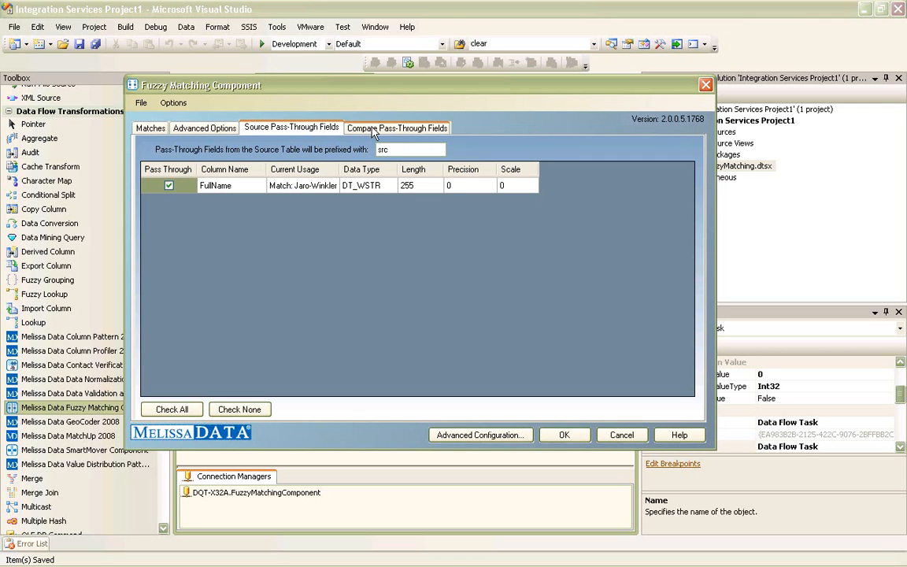
pyautogui.click(397, 126)
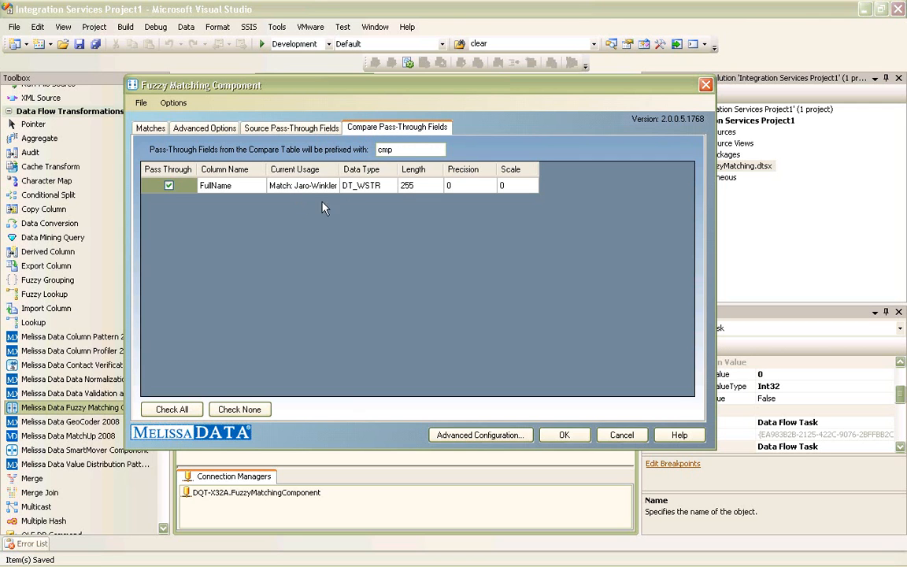
pyautogui.moveTo(499, 218)
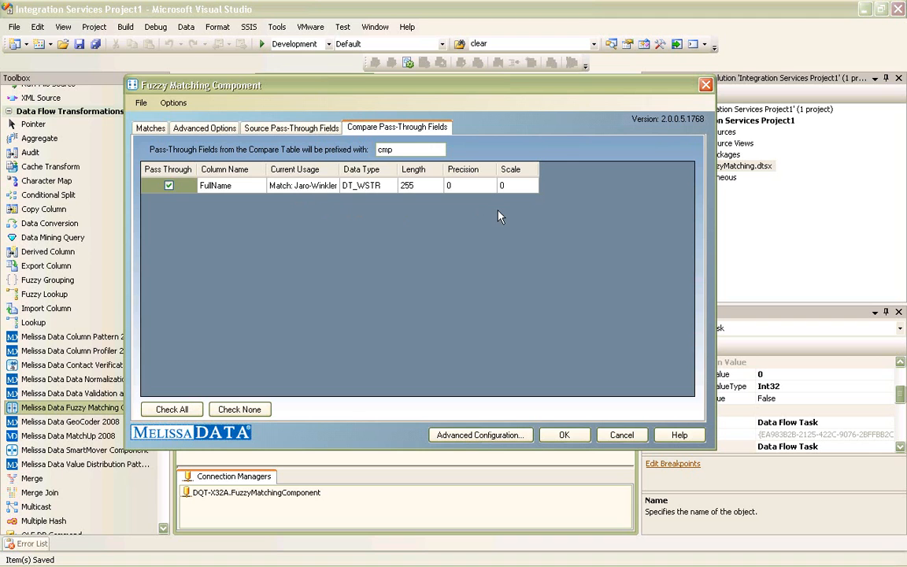
pyautogui.moveTo(577, 343)
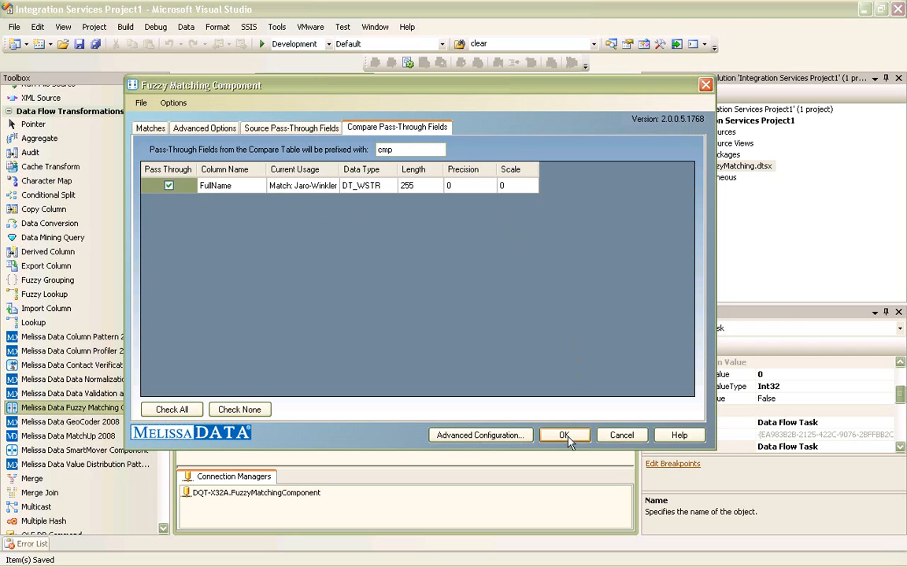
pyautogui.click(564, 434)
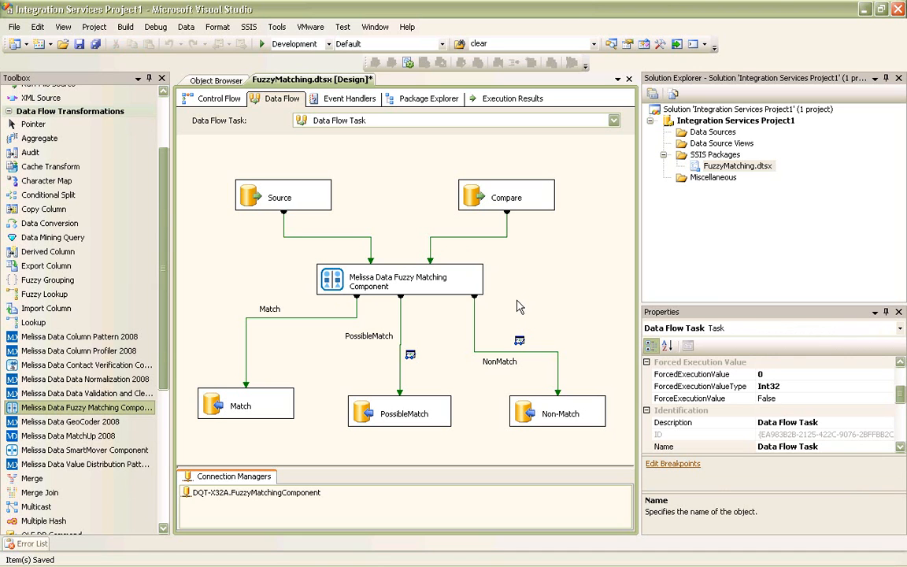
pyautogui.moveTo(322, 388)
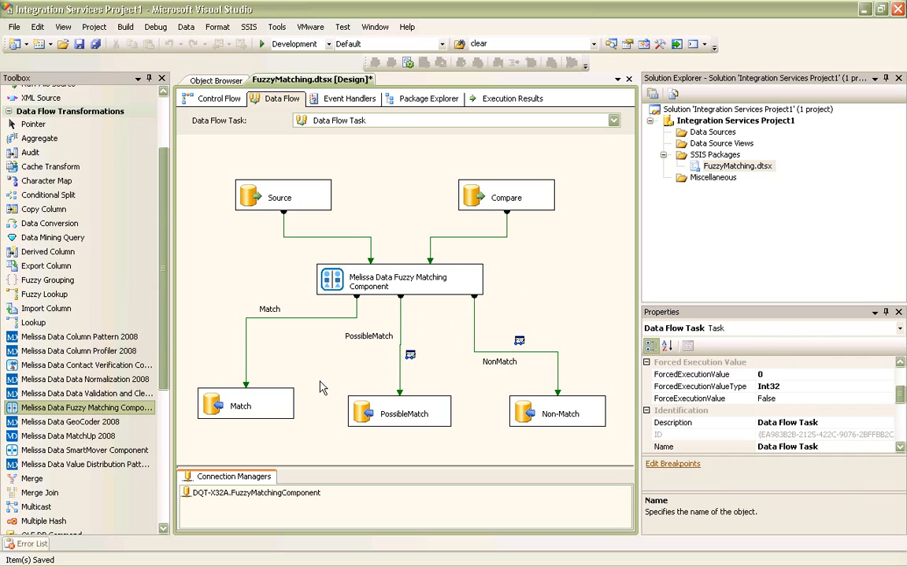
pyautogui.moveTo(282, 375)
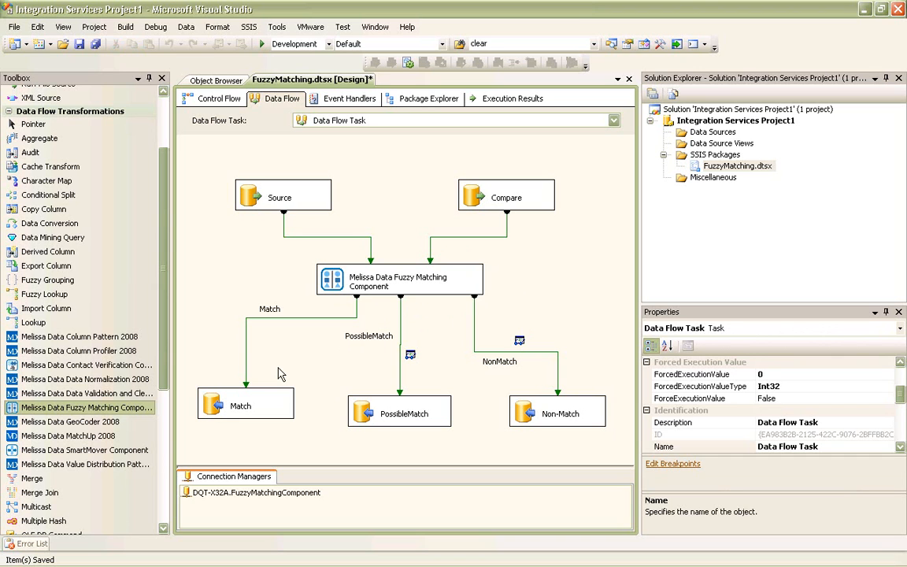
pyautogui.moveTo(359, 387)
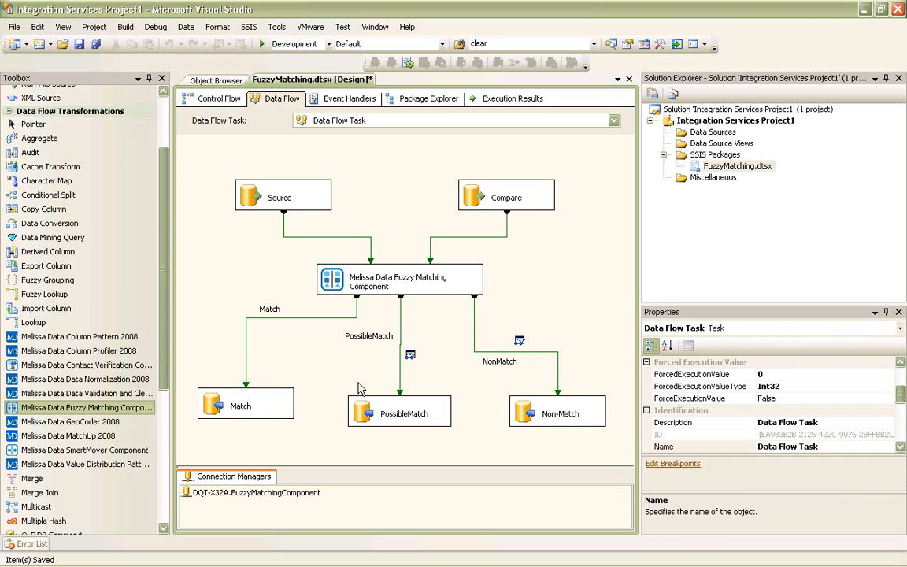
pyautogui.moveTo(463, 392)
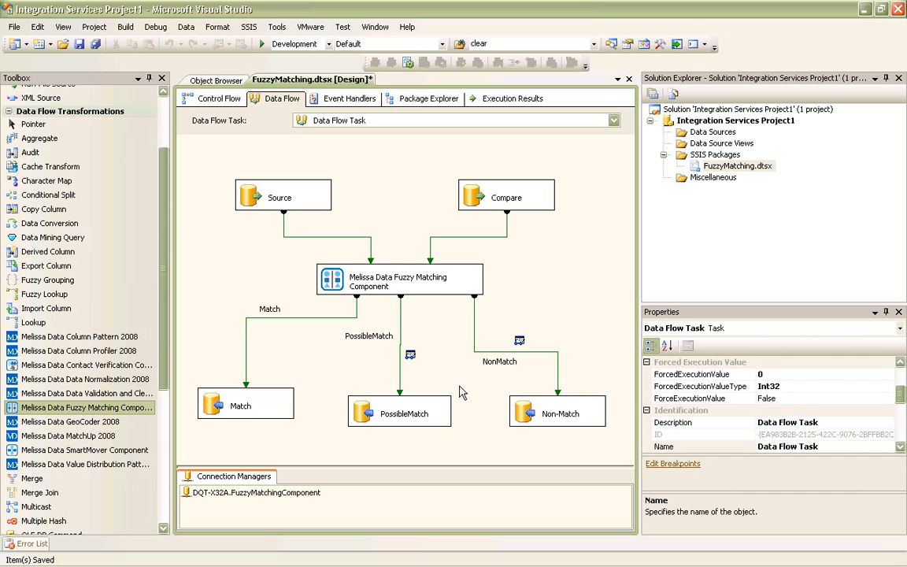
# - Start debugging the FuzzyMatching package to run the data flow
pyautogui.click(561, 413)
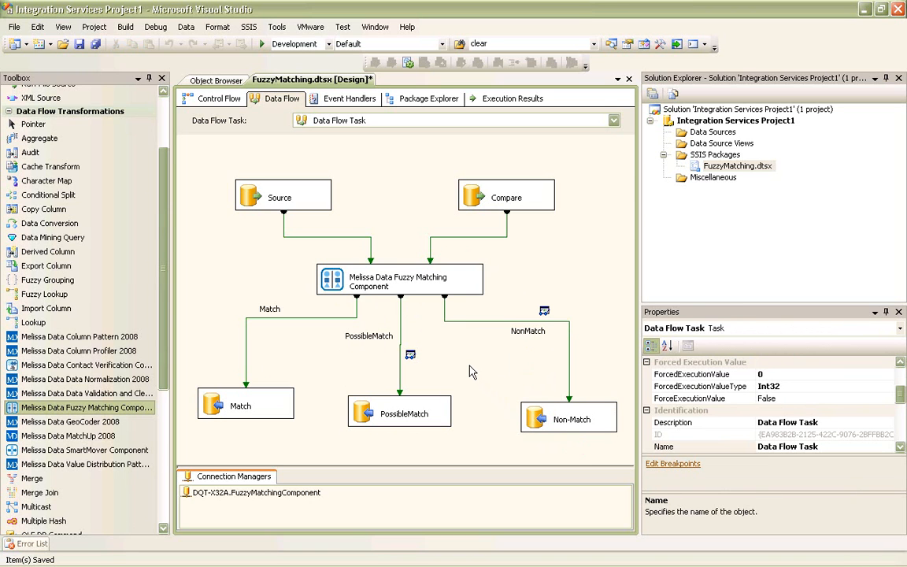
pyautogui.moveTo(315, 119)
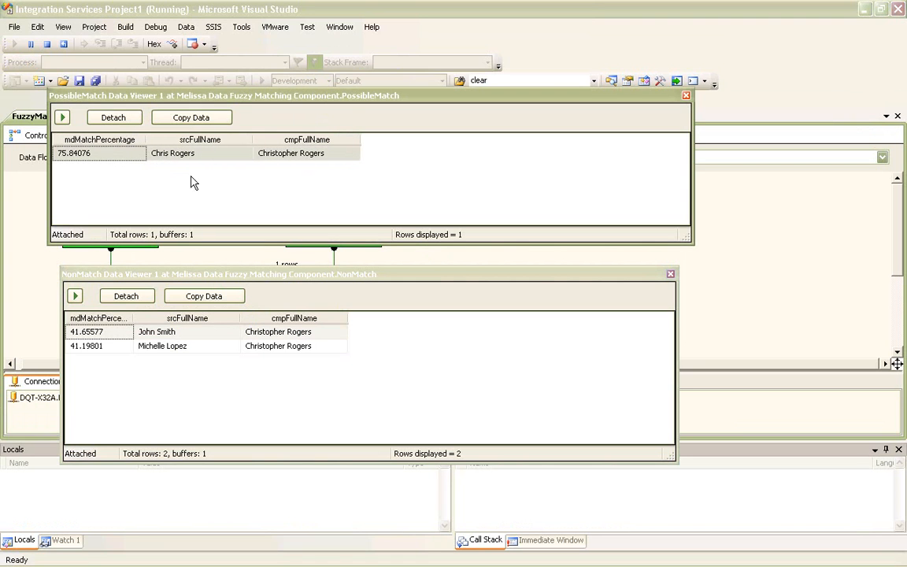
pyautogui.click(173, 153)
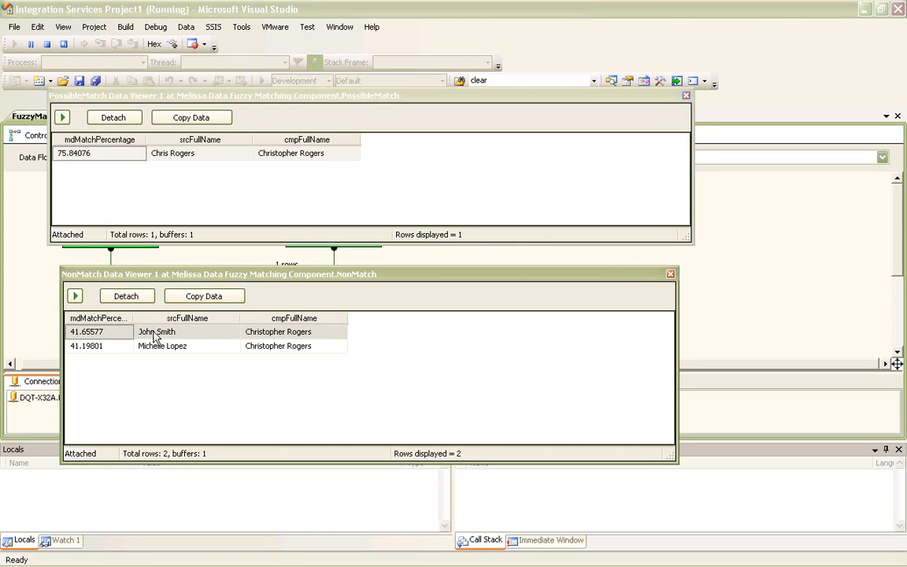
pyautogui.click(155, 331)
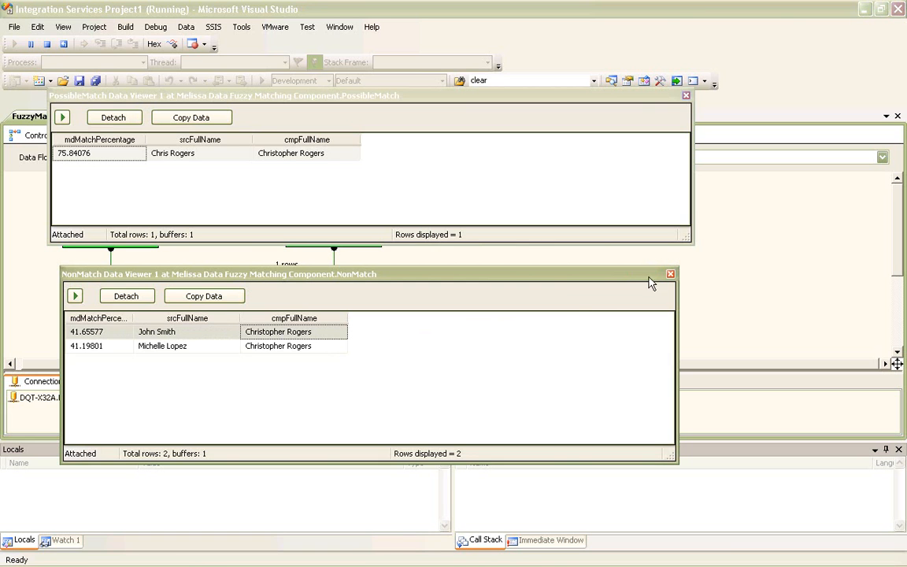
pyautogui.click(671, 274)
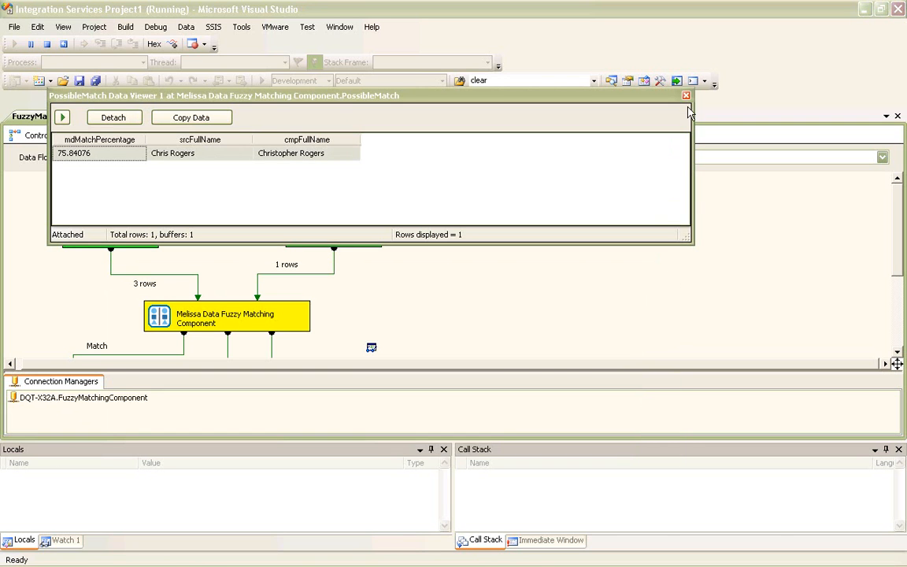
pyautogui.click(685, 96)
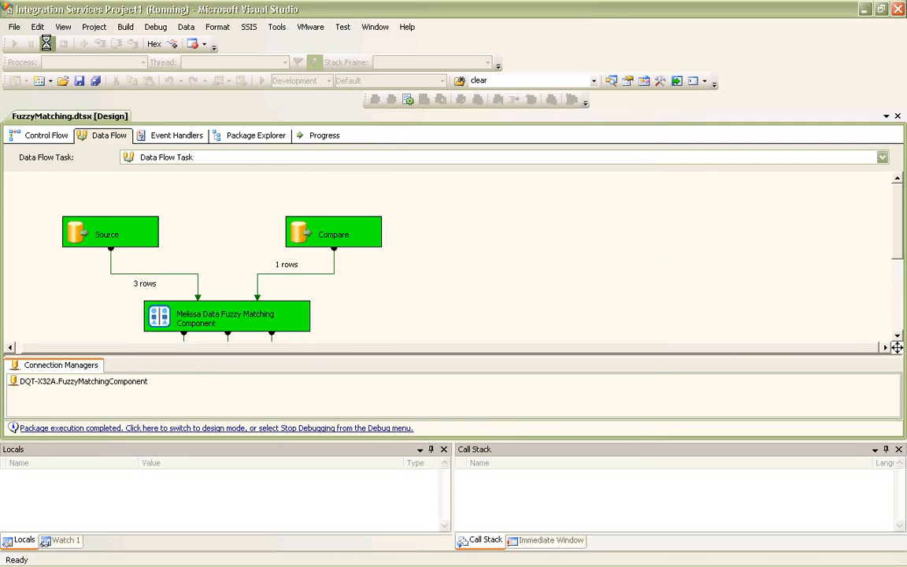
# - Stop the package run and return the data flow to design mode
pyautogui.click(213, 428)
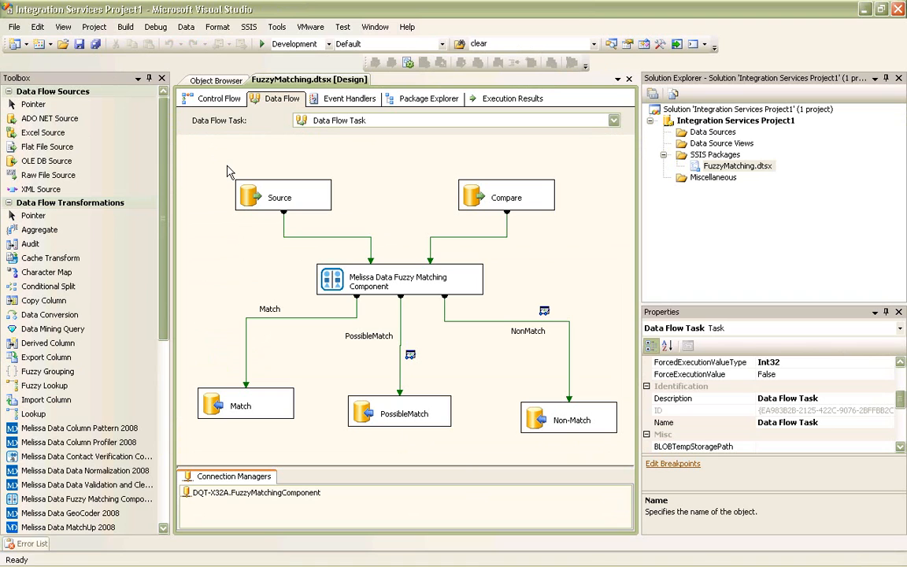
pyautogui.moveTo(388, 315)
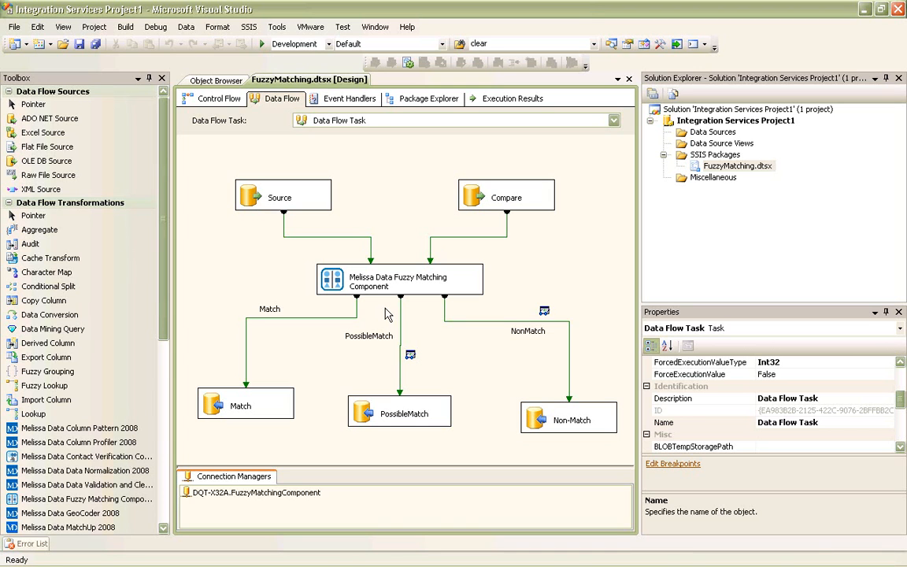
pyautogui.moveTo(432, 331)
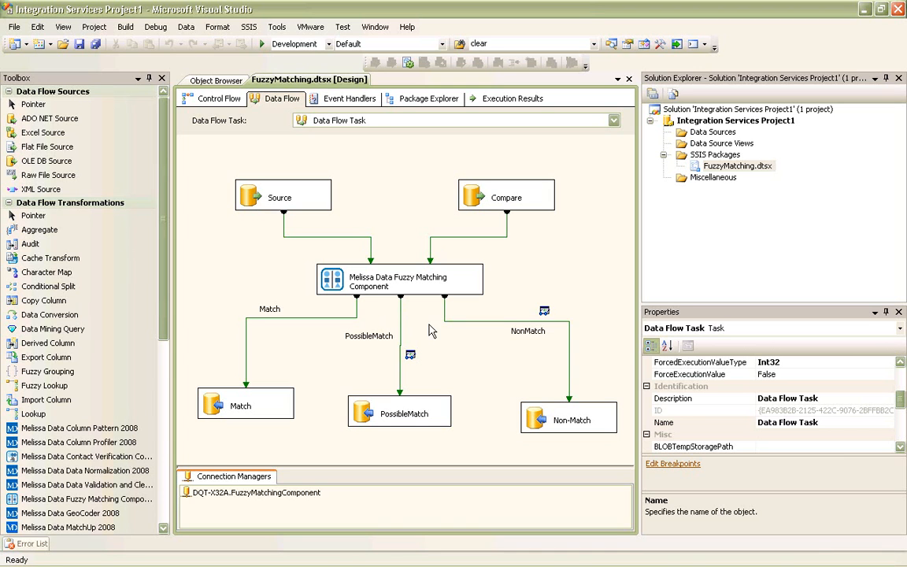